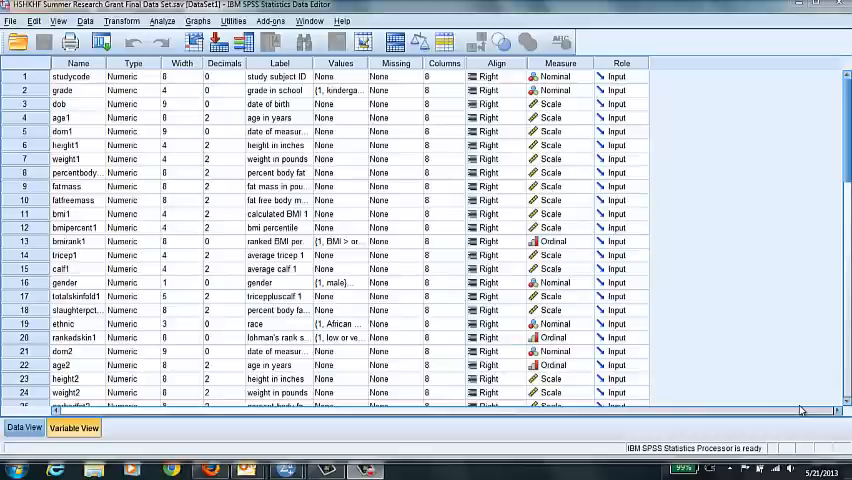
pyautogui.moveTo(135, 441)
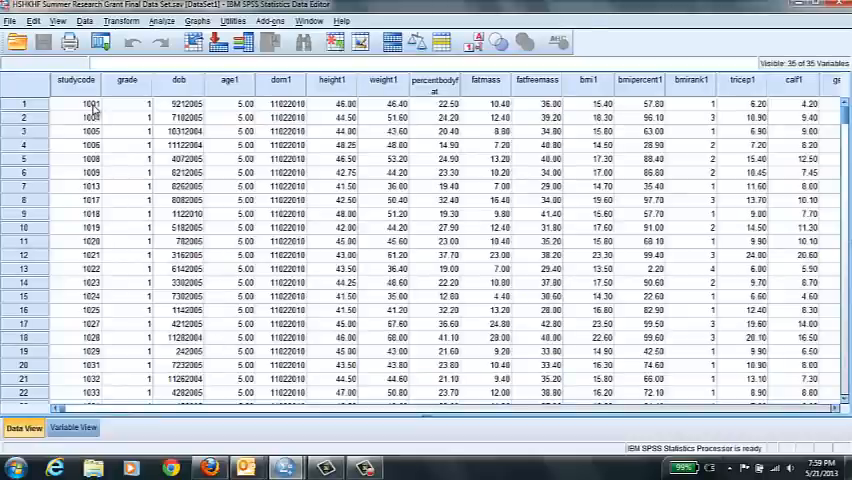
# Step: Bring up grade in school's Value Labels, listing 1 kindergarten through 4 third grade
pyautogui.click(90, 104)
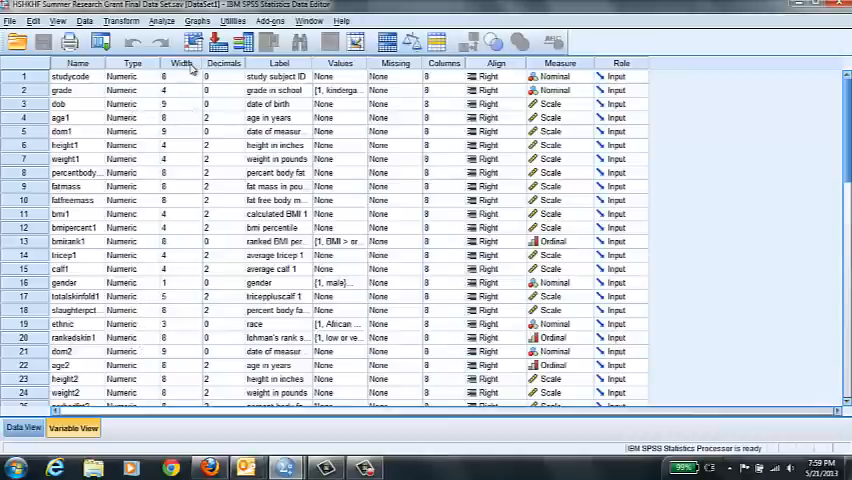
pyautogui.moveTo(178, 80)
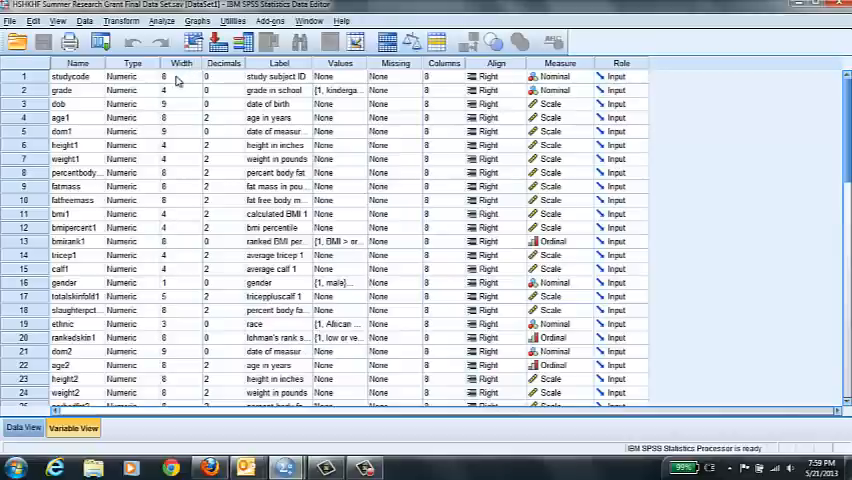
pyautogui.moveTo(190, 84)
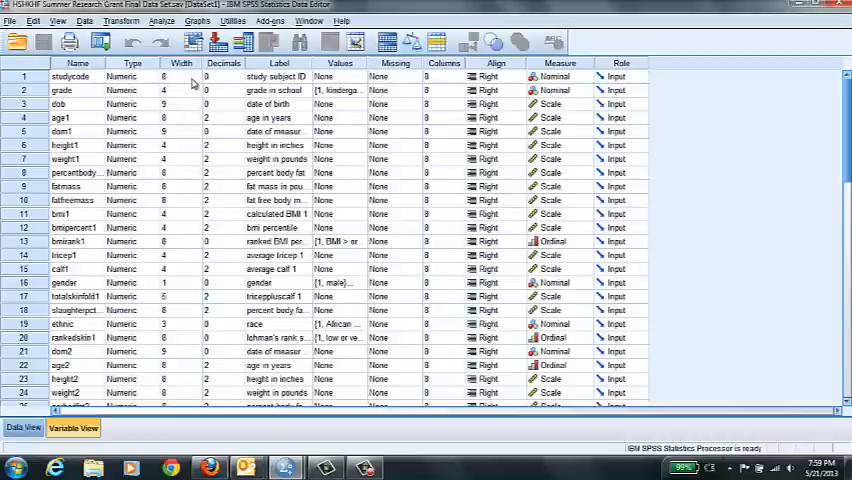
pyautogui.click(181, 77)
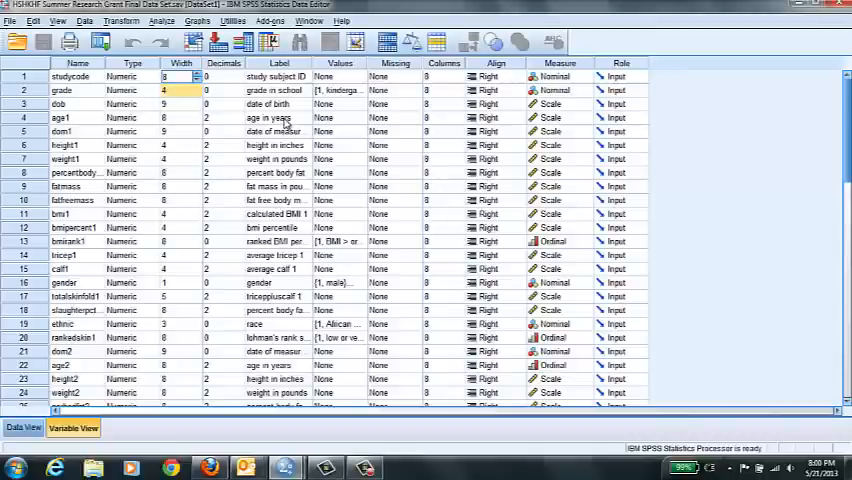
pyautogui.moveTo(137, 230)
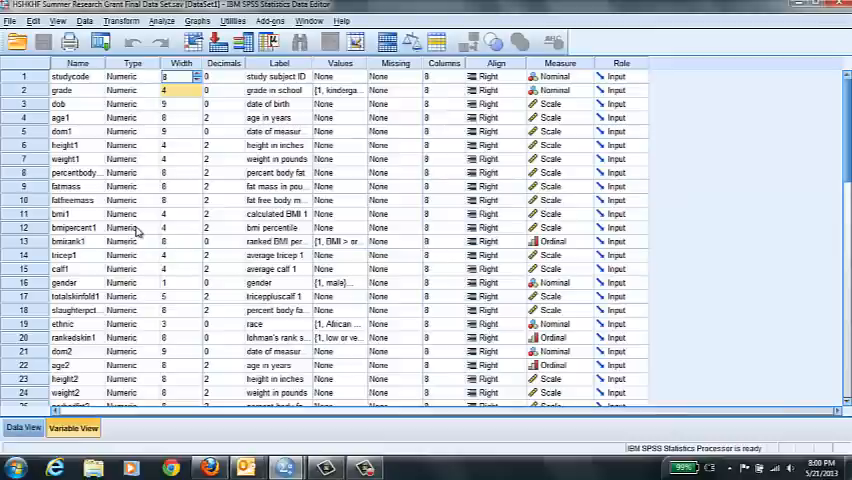
pyautogui.moveTo(82, 160)
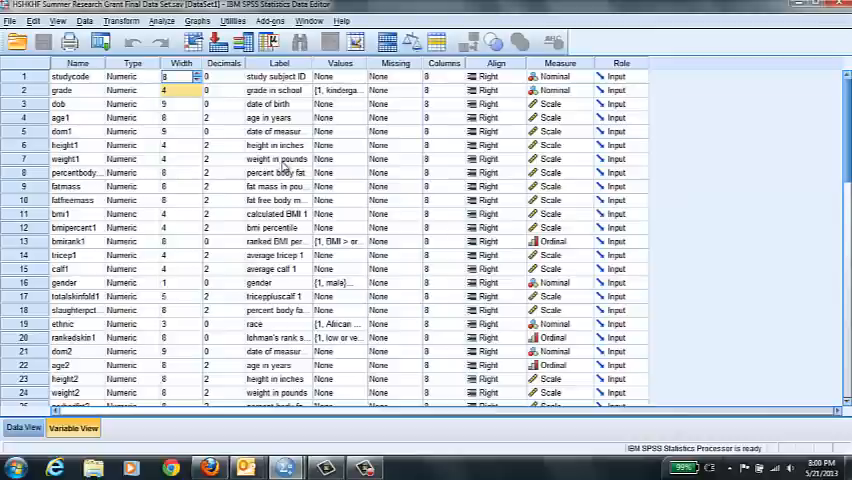
pyautogui.moveTo(337, 120)
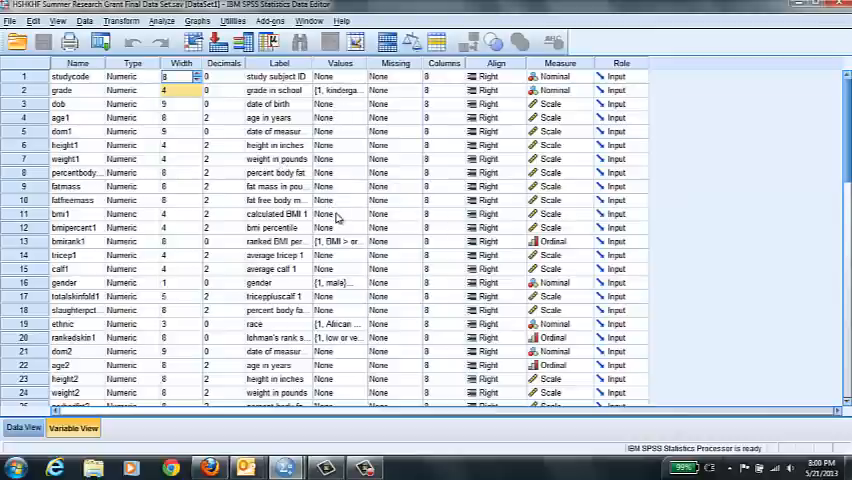
pyautogui.moveTo(558, 165)
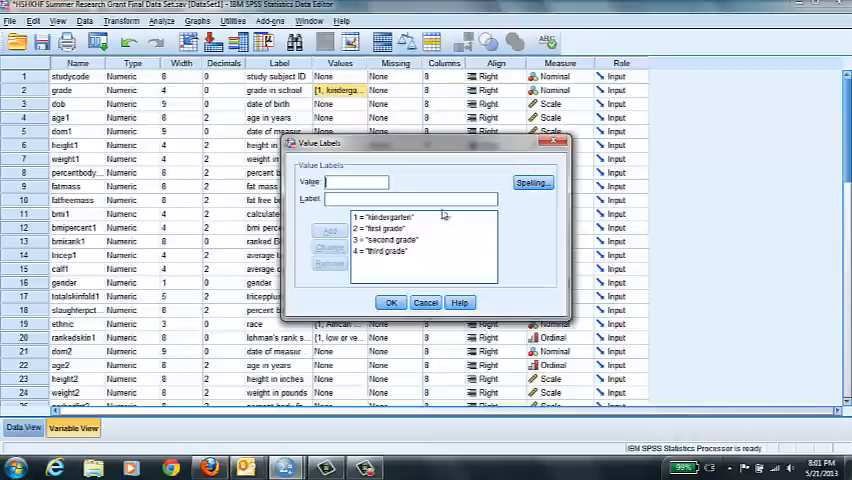
# Step: Close the grade labels, then view and dismiss the ranked BMI percentile's four value labels
pyautogui.click(391, 302)
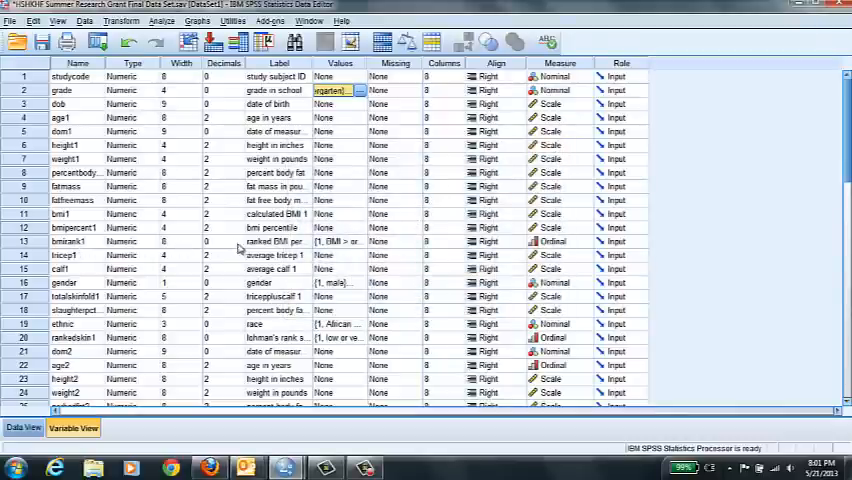
pyautogui.moveTo(363, 248)
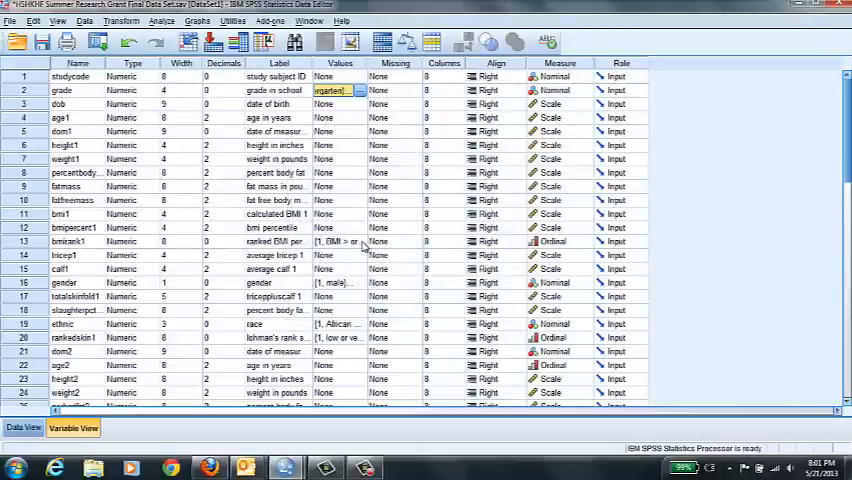
pyautogui.click(362, 241)
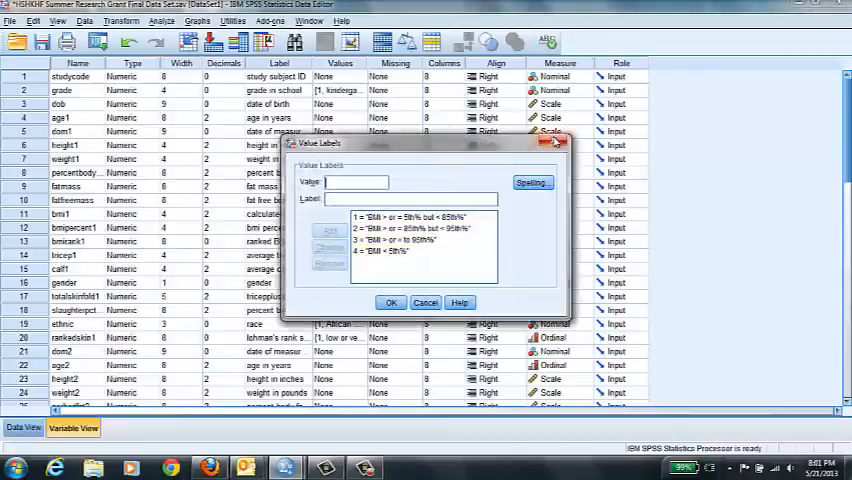
pyautogui.click(391, 302)
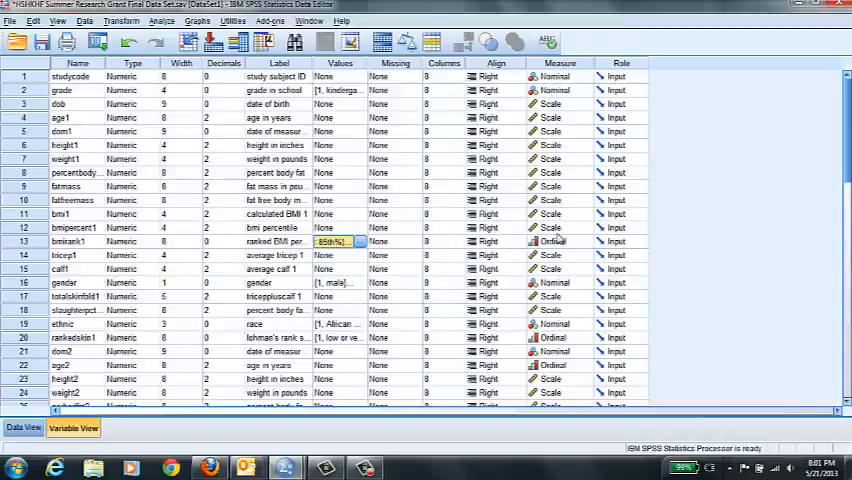
pyautogui.moveTo(560, 255)
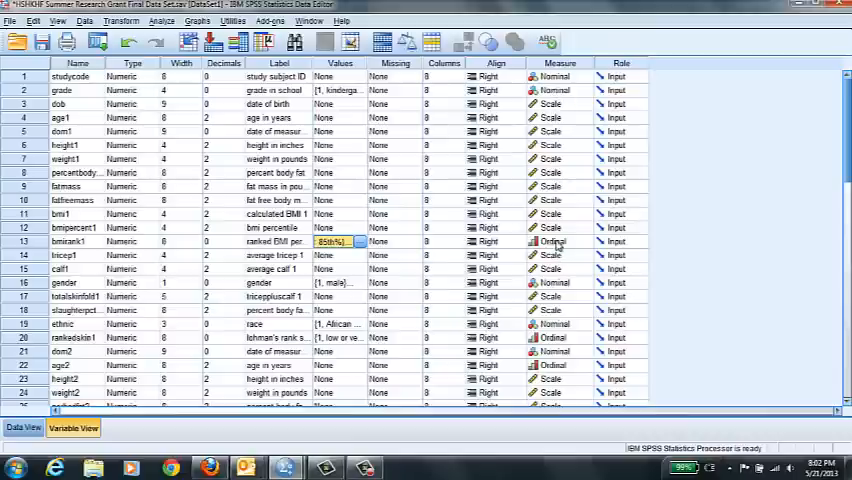
pyautogui.moveTo(586, 245)
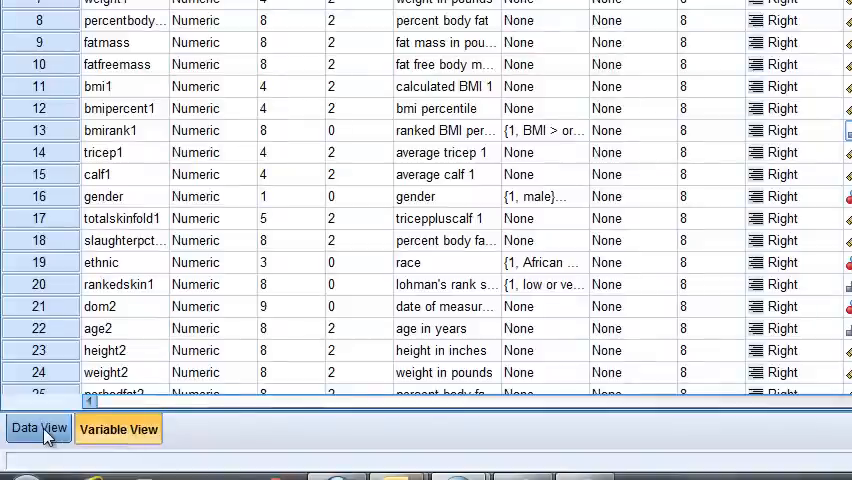
# Step: Switch from Variable View to the Data View grid of participant values
pyautogui.click(544, 130)
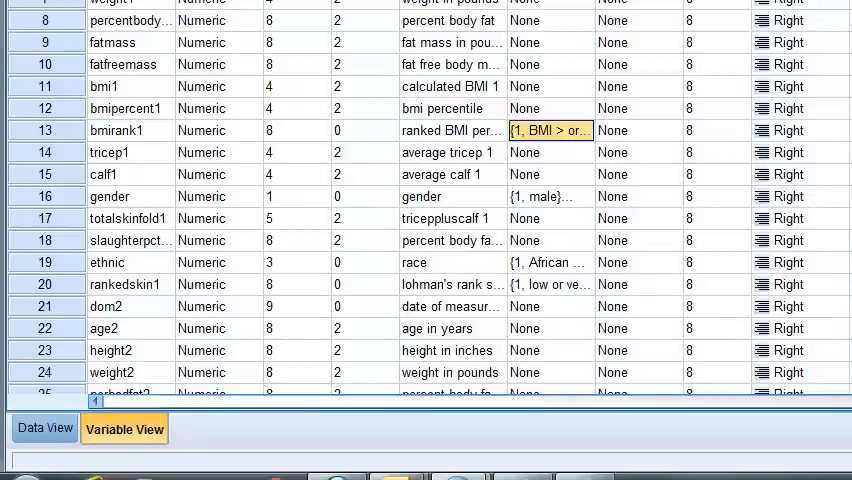
pyautogui.moveTo(521, 41)
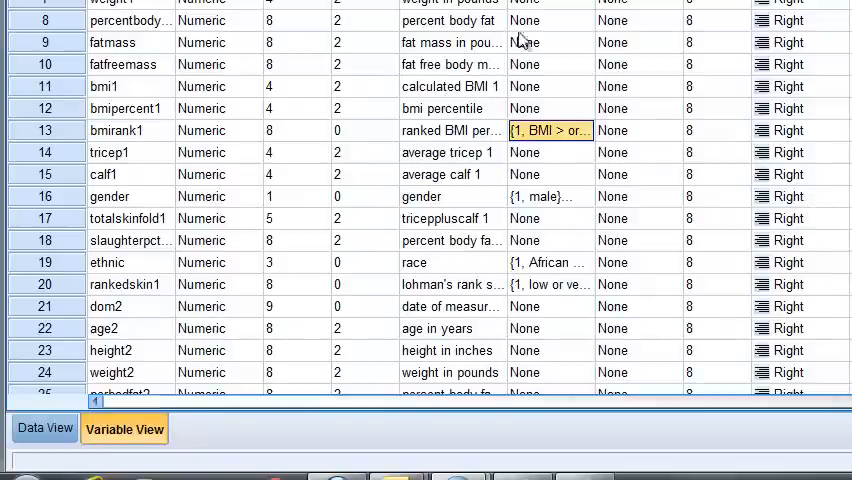
pyautogui.moveTo(96, 381)
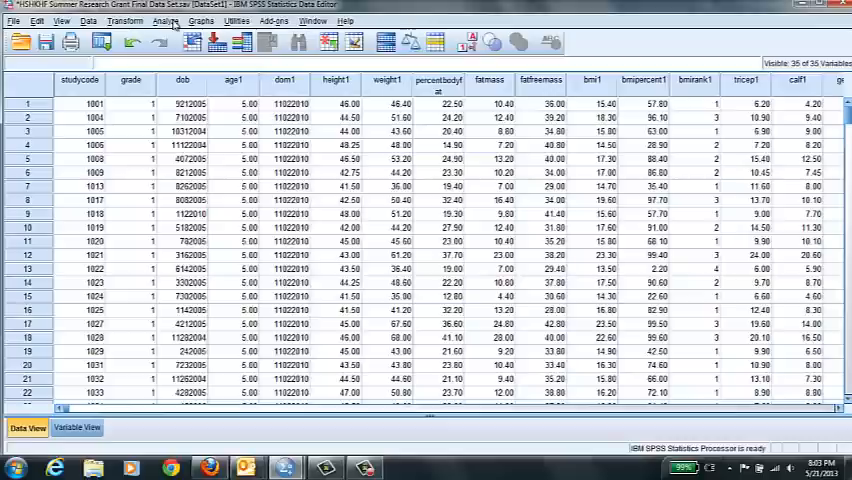
# Step: Set up a Frequencies analysis of height in inches and bring up its Statistics options
pyautogui.click(168, 21)
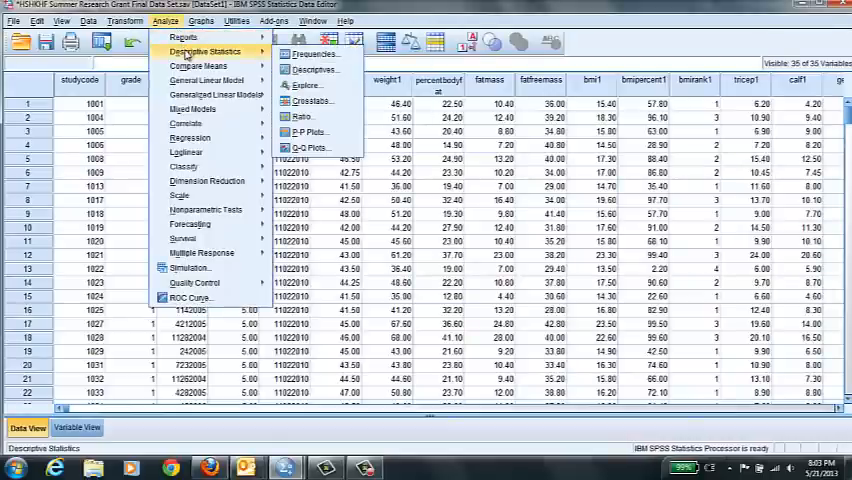
pyautogui.moveTo(312, 54)
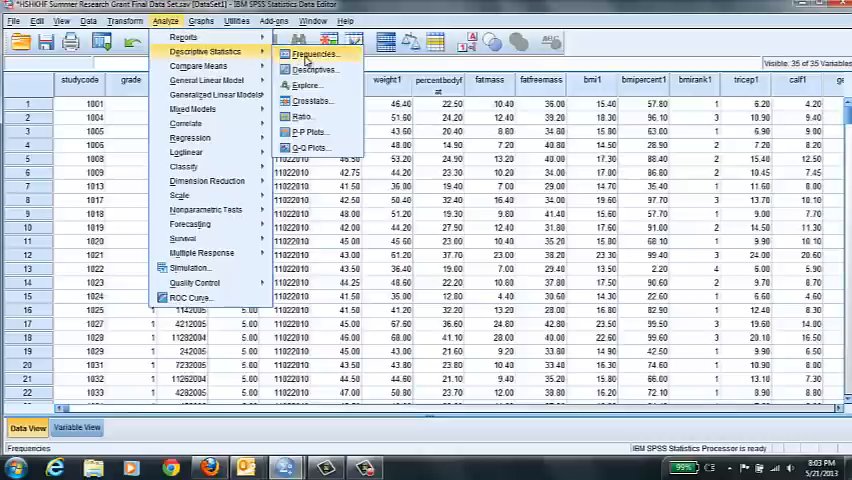
pyautogui.click(312, 54)
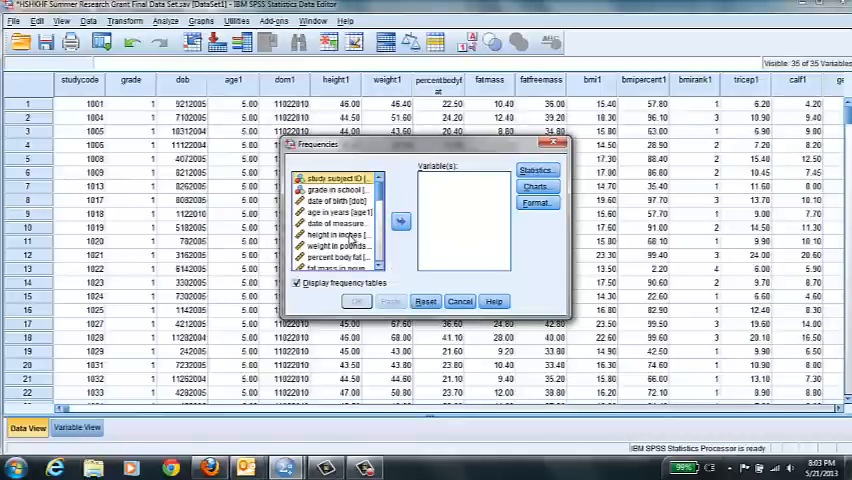
pyautogui.click(399, 221)
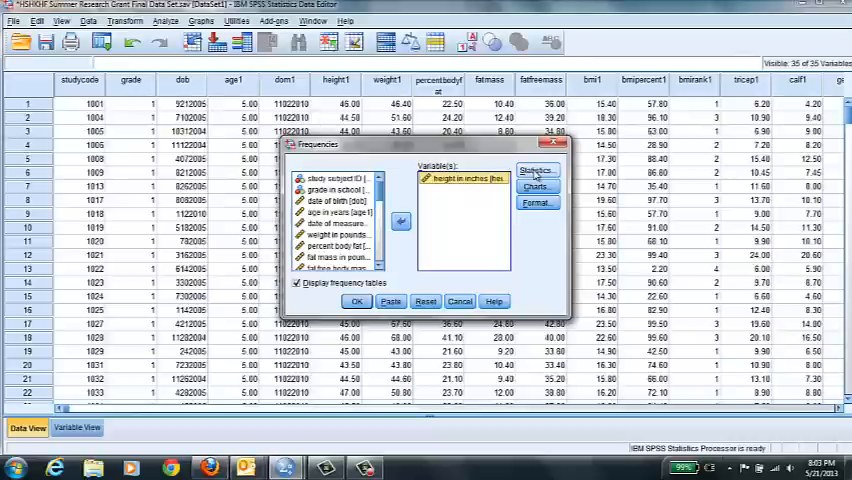
pyautogui.click(537, 170)
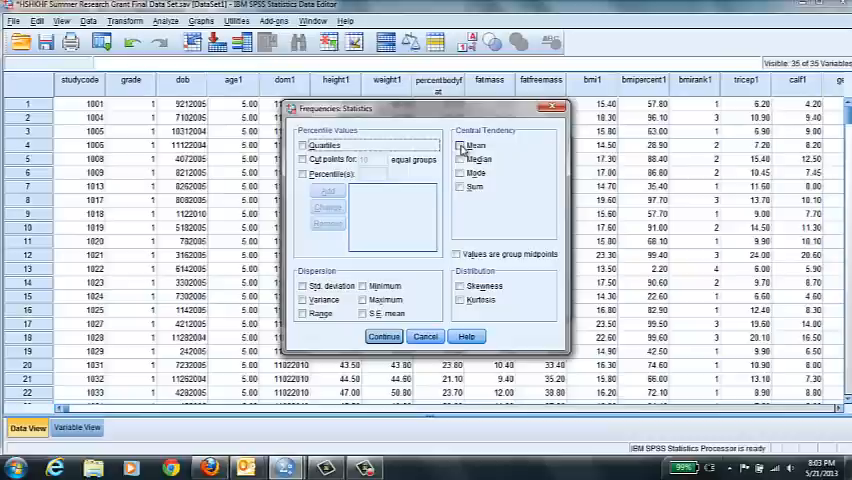
# Step: Choose mean, median, mode and skewness as the height statistics and confirm
pyautogui.click(461, 145)
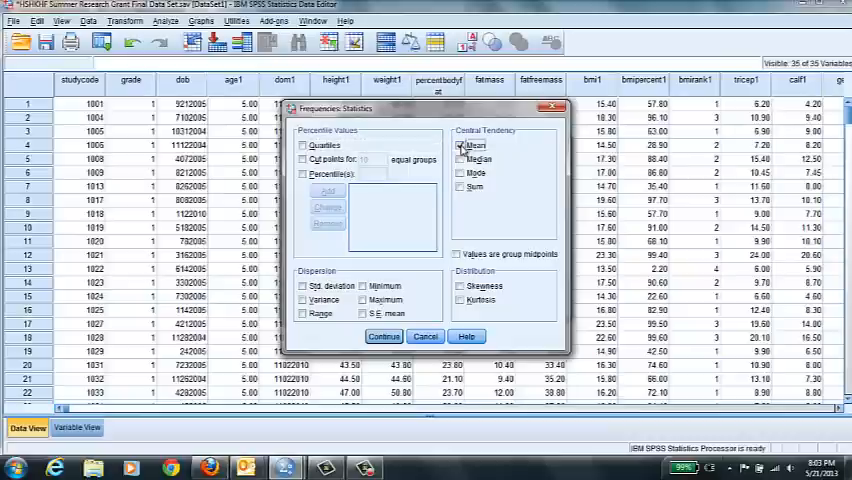
pyautogui.click(461, 159)
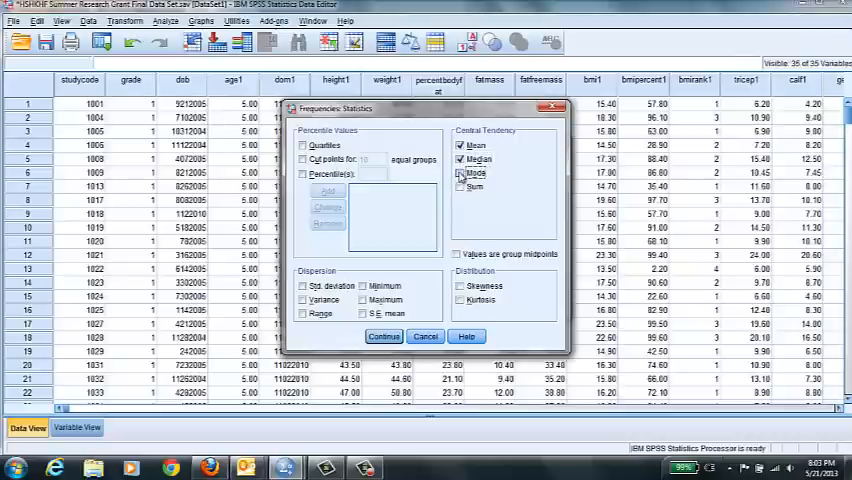
pyautogui.click(461, 173)
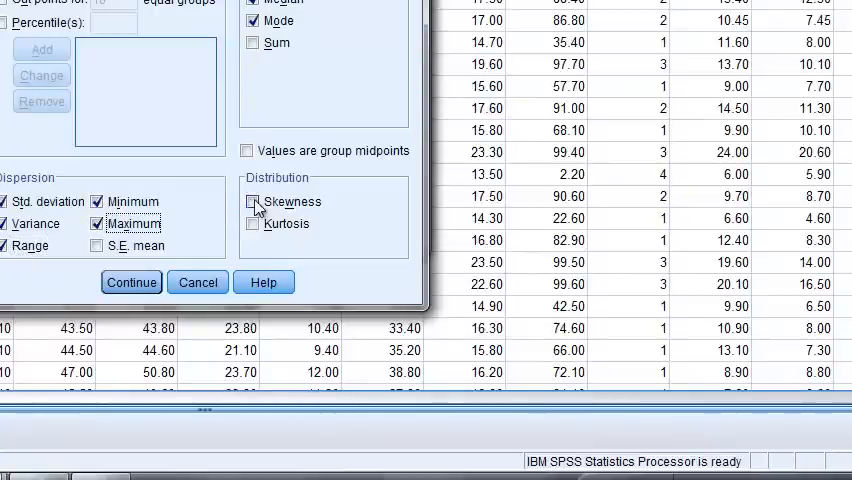
pyautogui.click(253, 223)
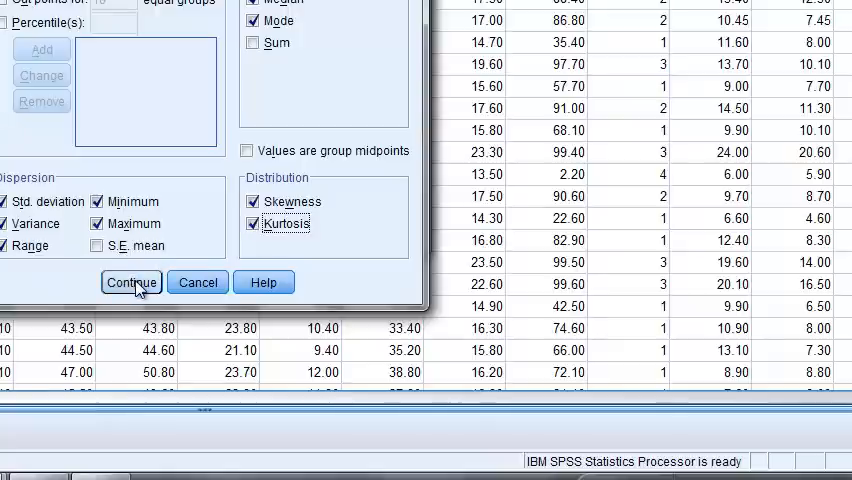
pyautogui.click(131, 282)
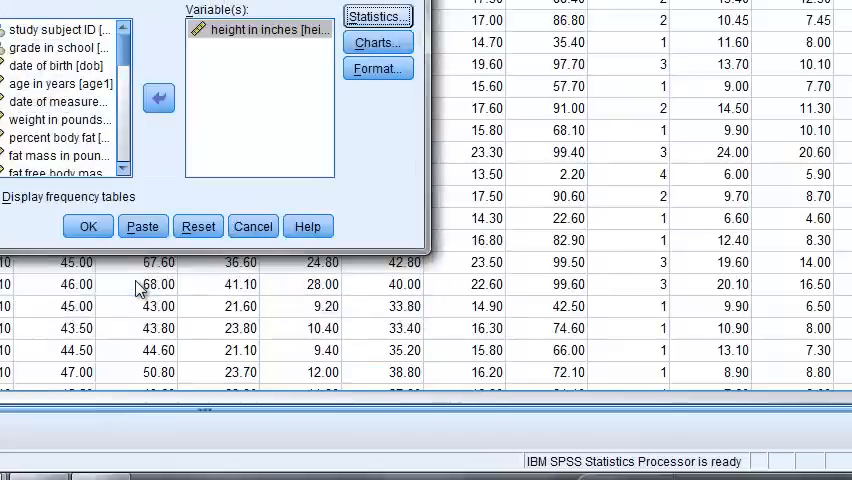
# Step: Run the height frequencies analysis, giving N 319 and mean 48.6039
pyautogui.click(87, 226)
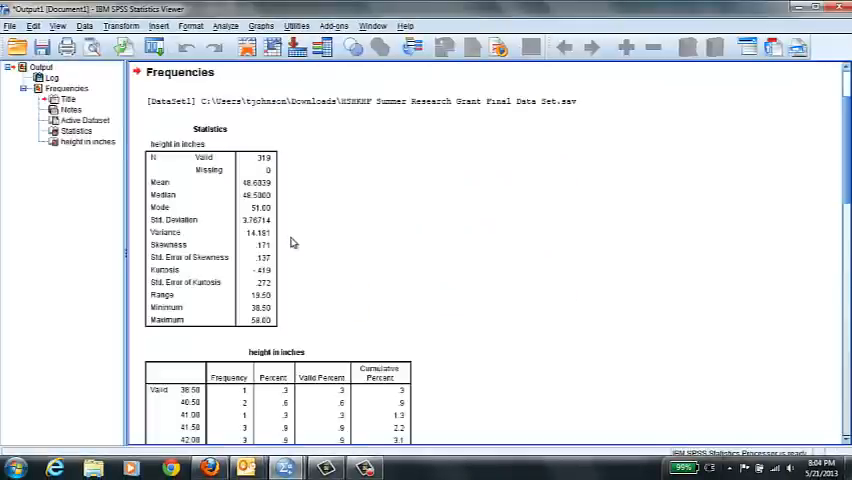
pyautogui.moveTo(313, 336)
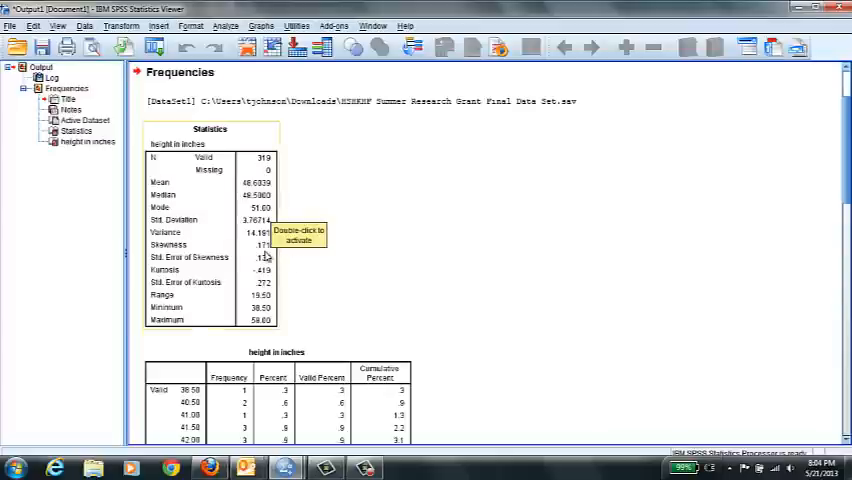
pyautogui.moveTo(272, 263)
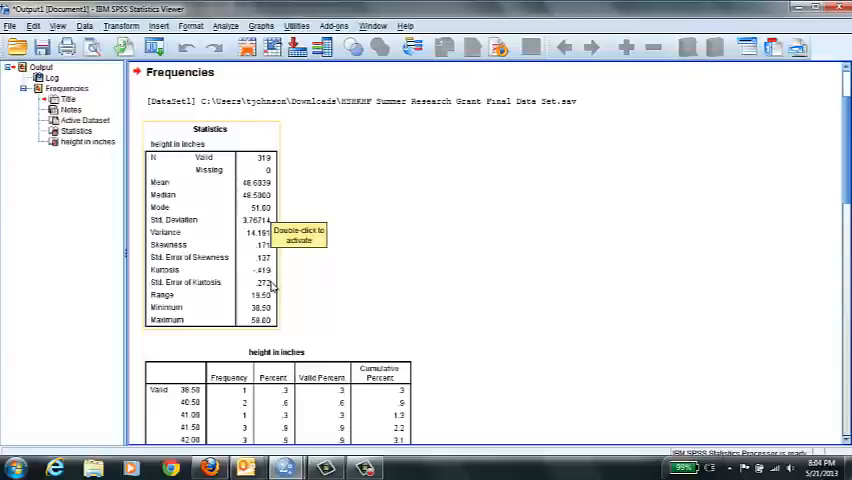
pyautogui.moveTo(681, 345)
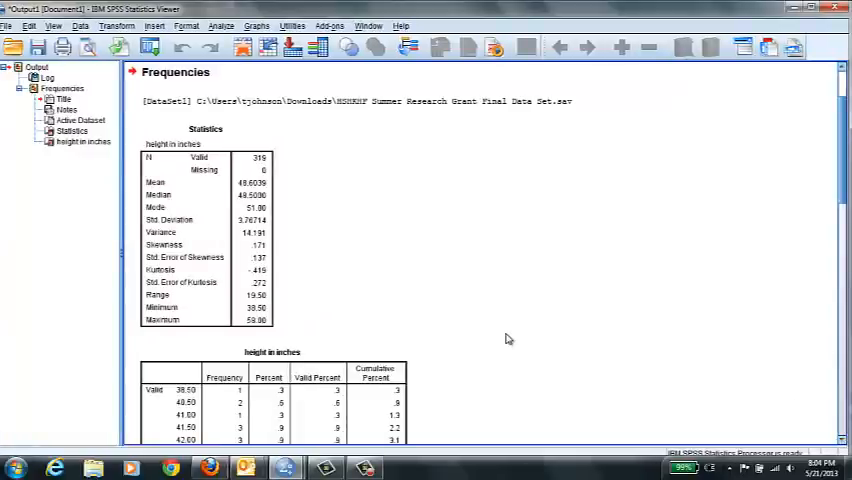
pyautogui.moveTo(295, 312)
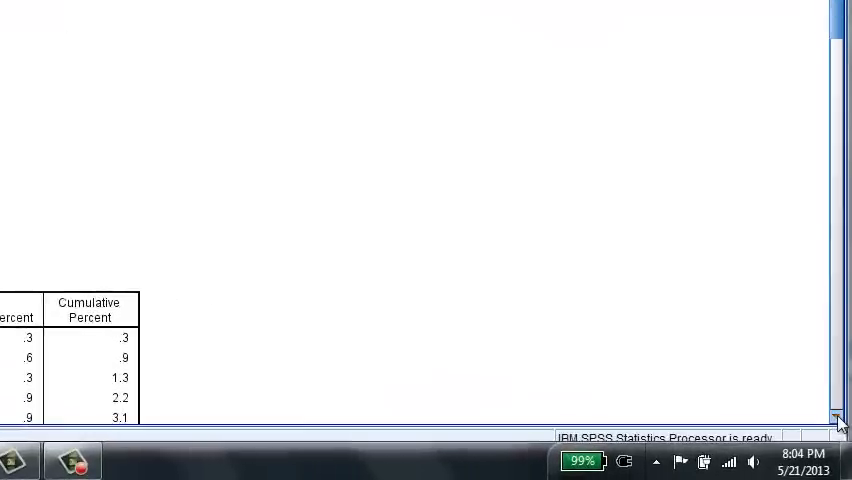
pyautogui.scroll(-3)
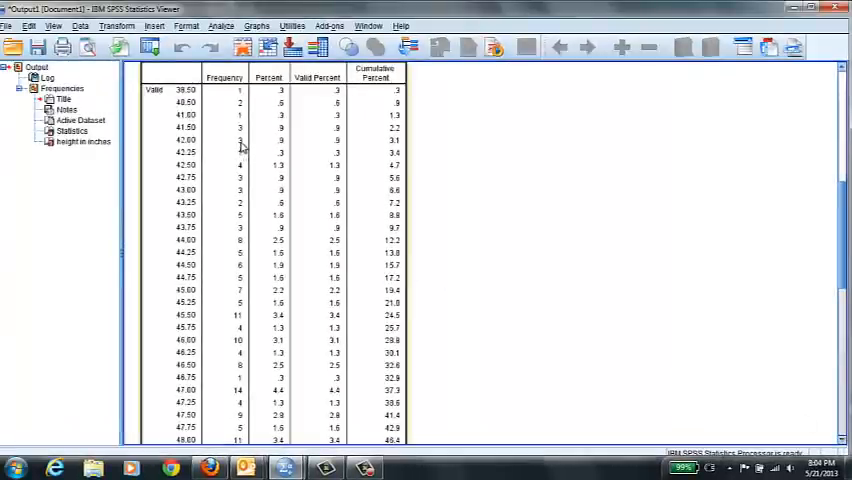
pyautogui.moveTo(245, 150)
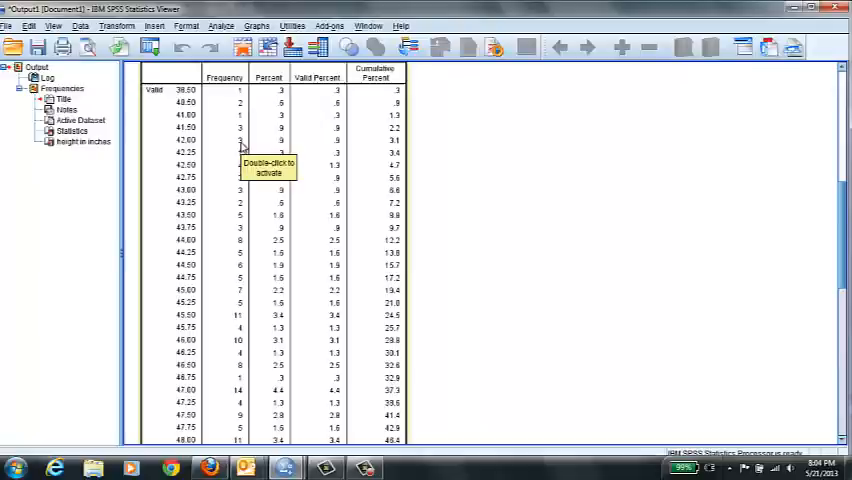
pyautogui.moveTo(190, 148)
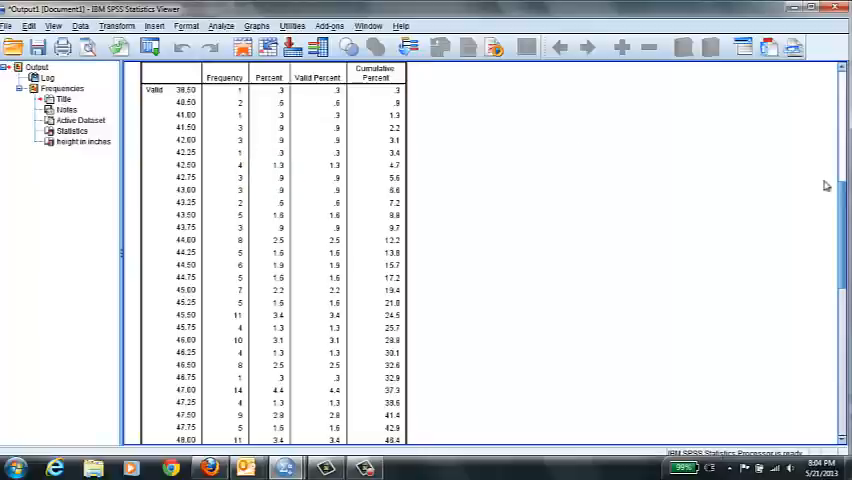
pyautogui.scroll(-3)
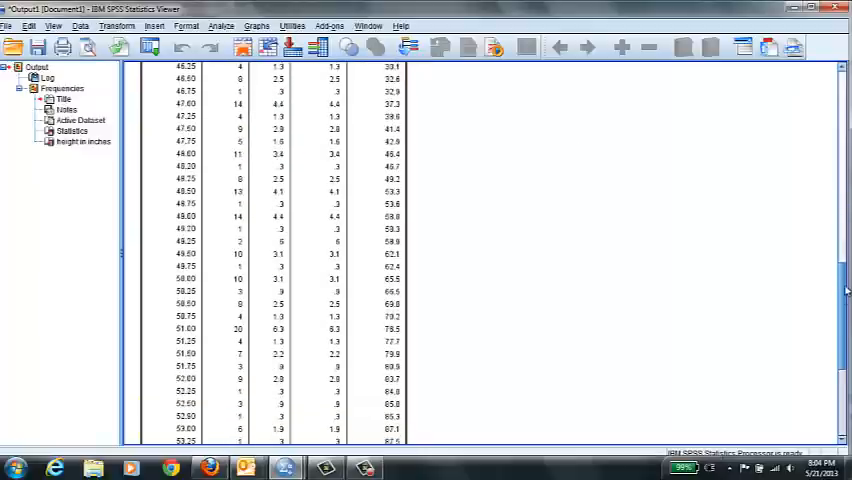
pyautogui.scroll(3)
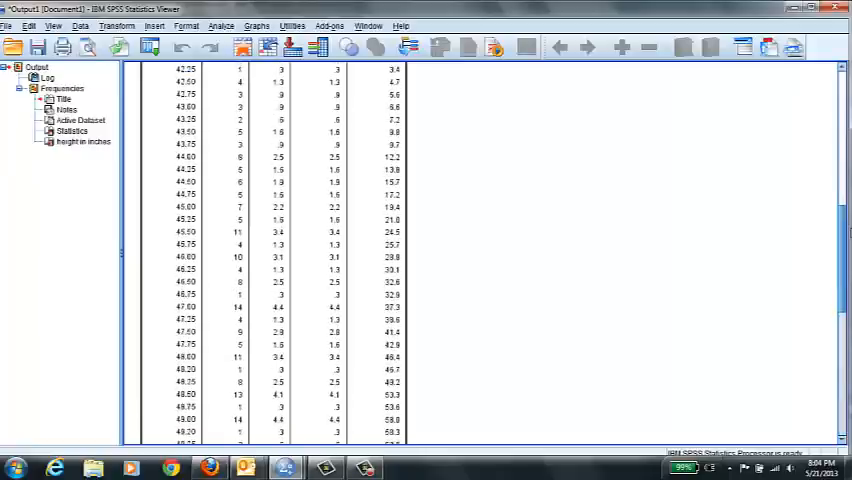
pyautogui.scroll(3)
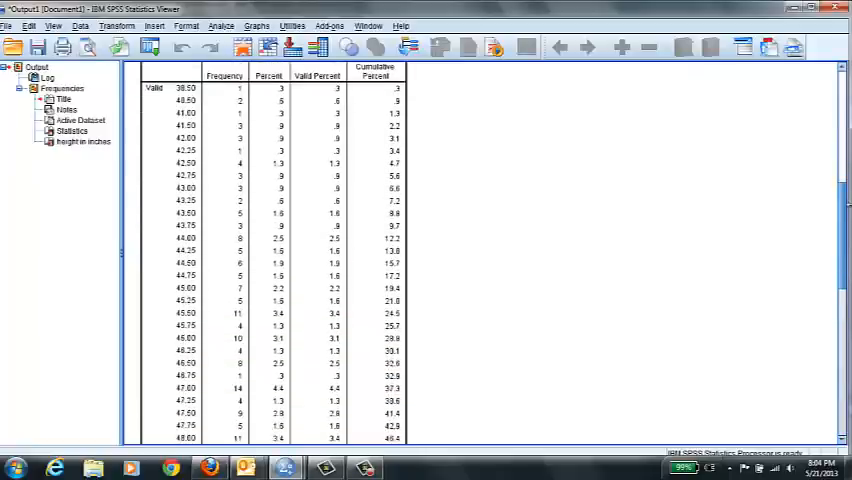
pyautogui.moveTo(235, 365)
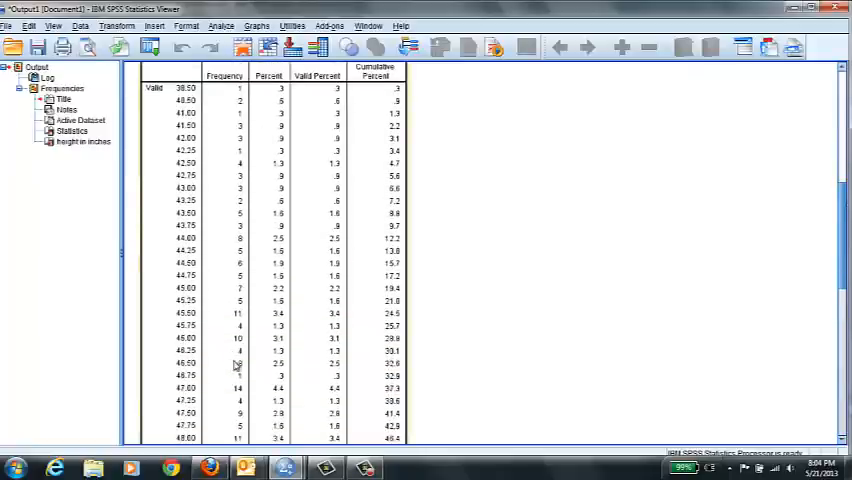
pyautogui.scroll(-3)
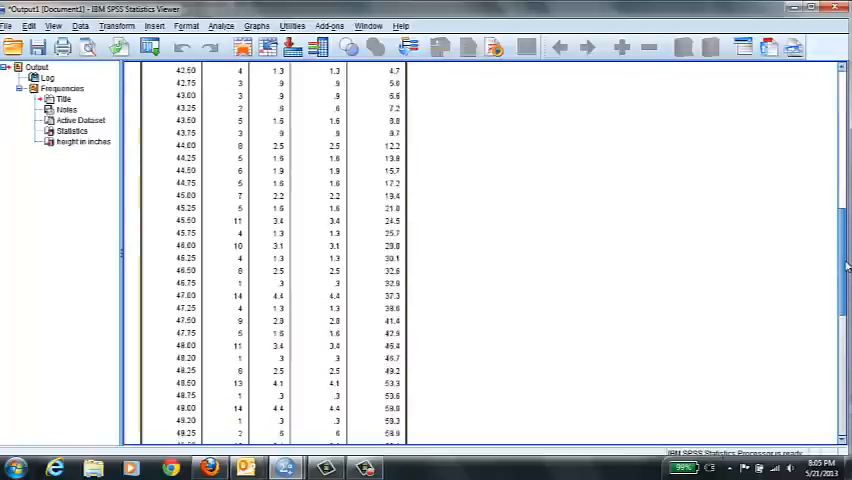
pyautogui.scroll(-3)
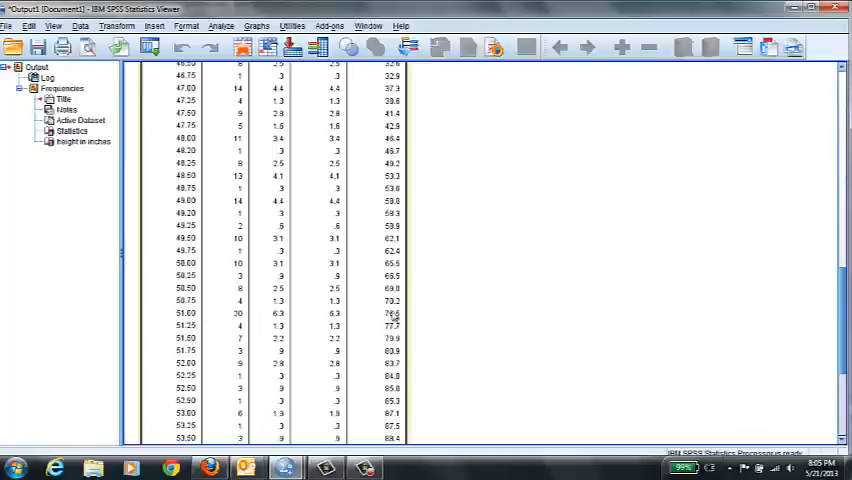
pyautogui.scroll(-3)
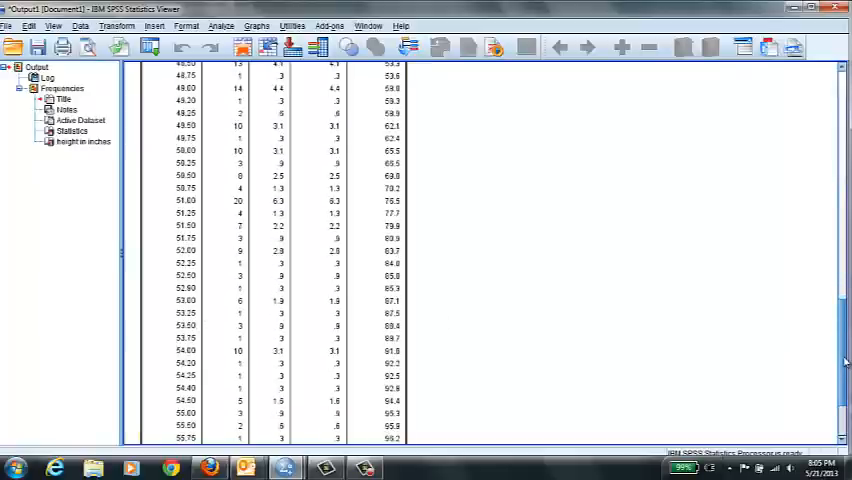
pyautogui.scroll(-3)
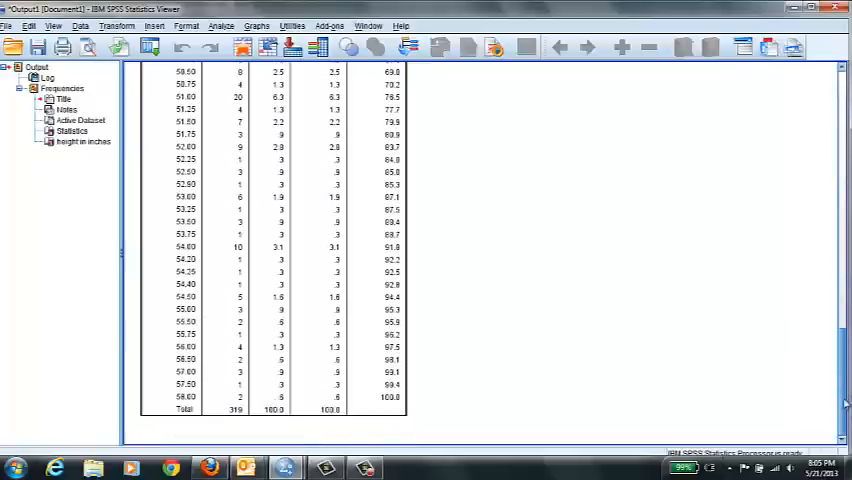
pyautogui.scroll(3)
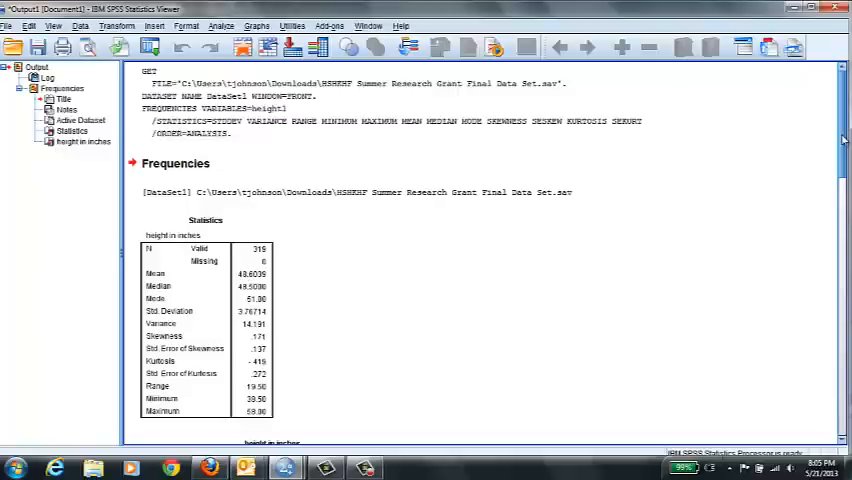
pyautogui.moveTo(659, 104)
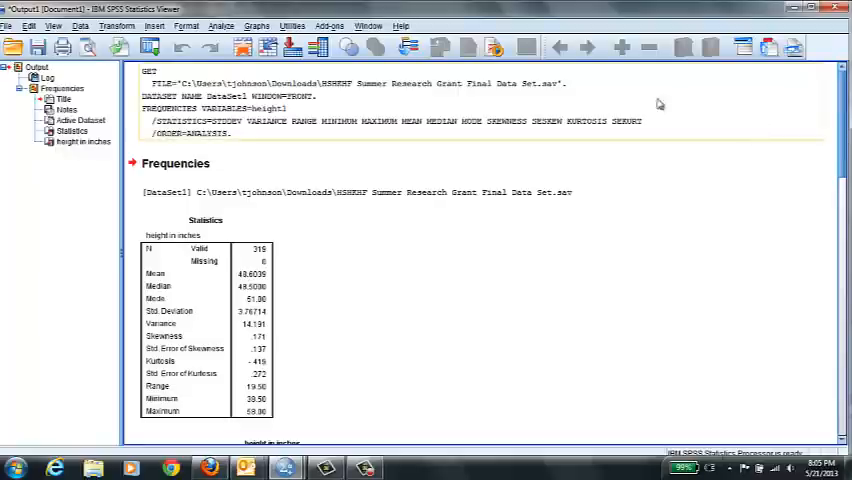
pyautogui.moveTo(221, 25)
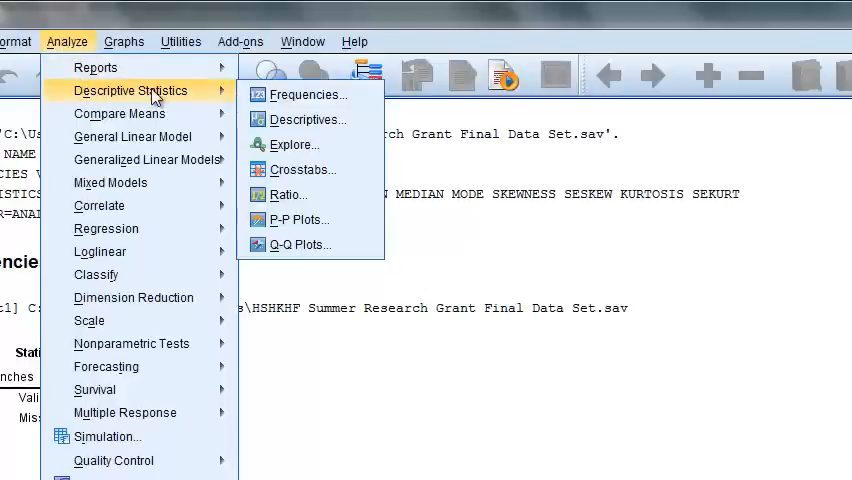
pyautogui.moveTo(303, 94)
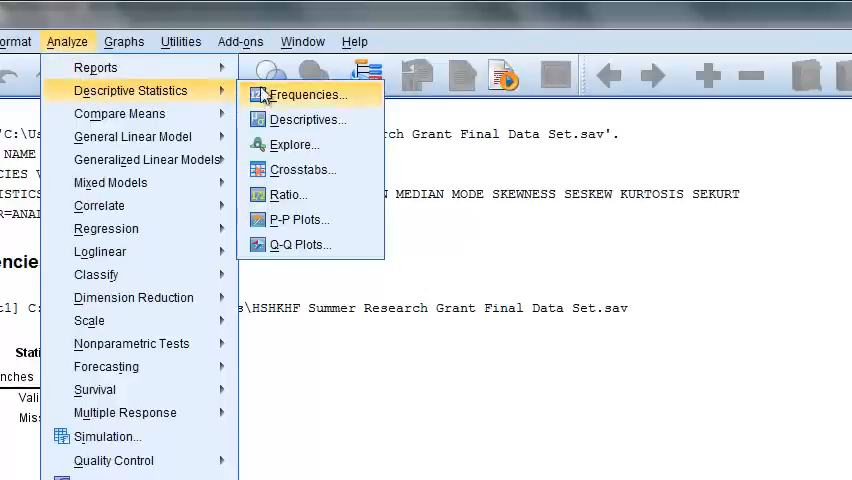
# Step: Rerun Frequencies for height in inches with a histogram chart added
pyautogui.click(304, 94)
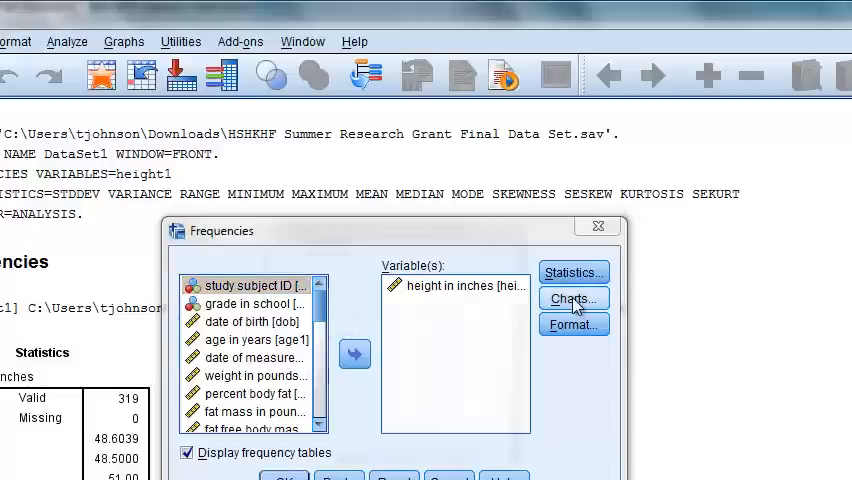
pyautogui.click(573, 298)
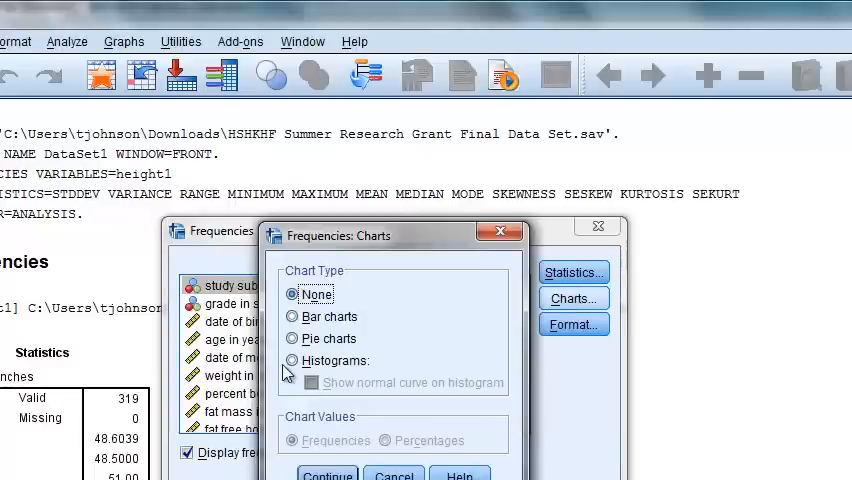
pyautogui.click(292, 360)
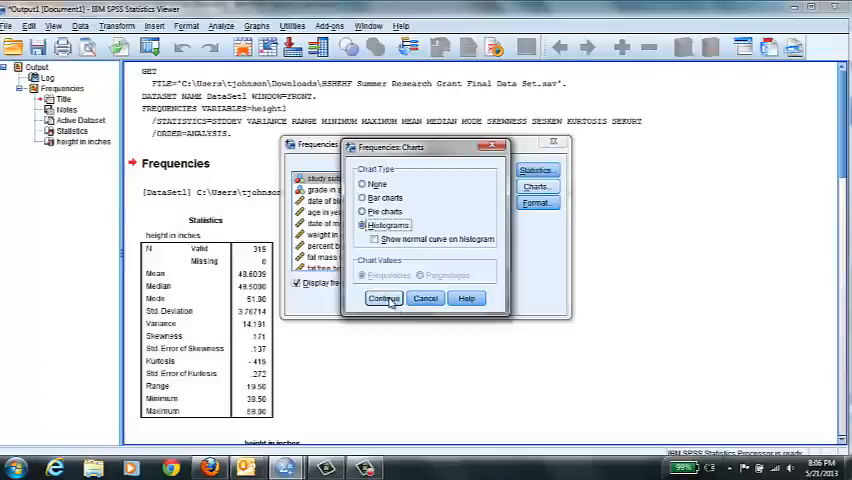
pyautogui.click(384, 298)
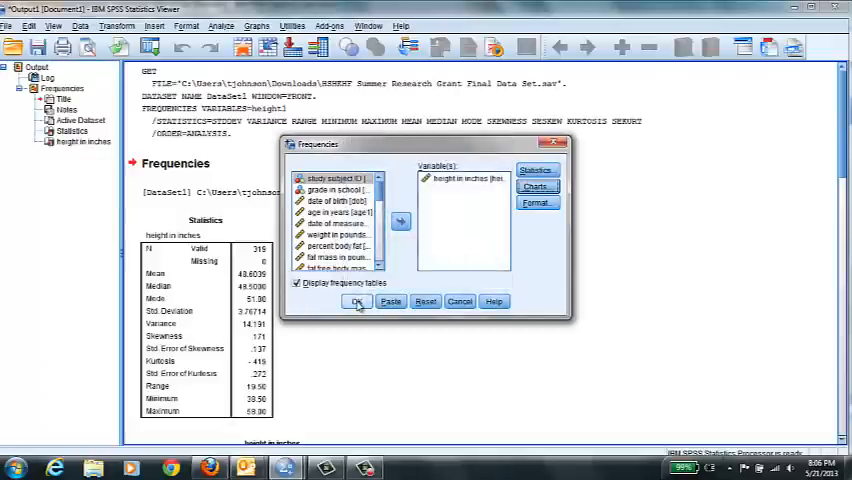
pyautogui.click(357, 302)
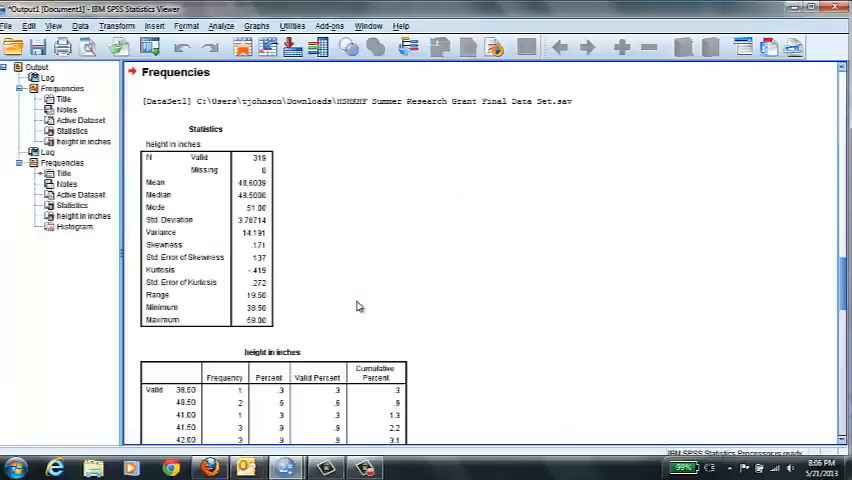
pyautogui.moveTo(659, 302)
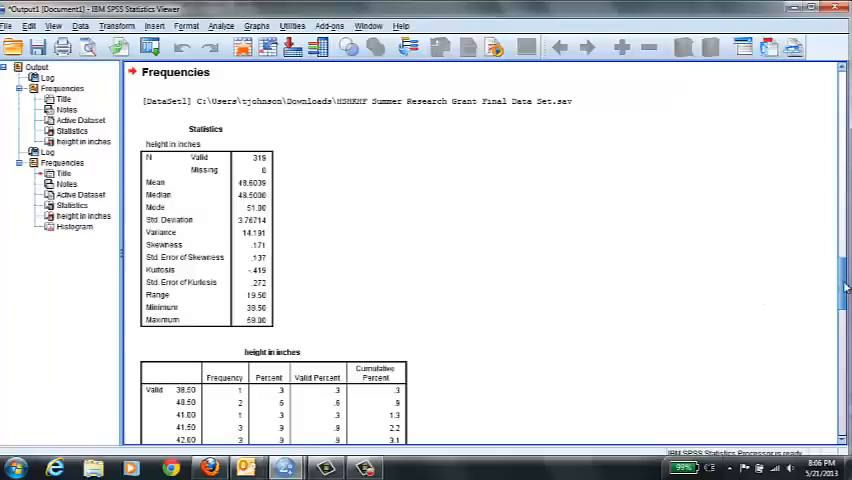
pyautogui.scroll(-3)
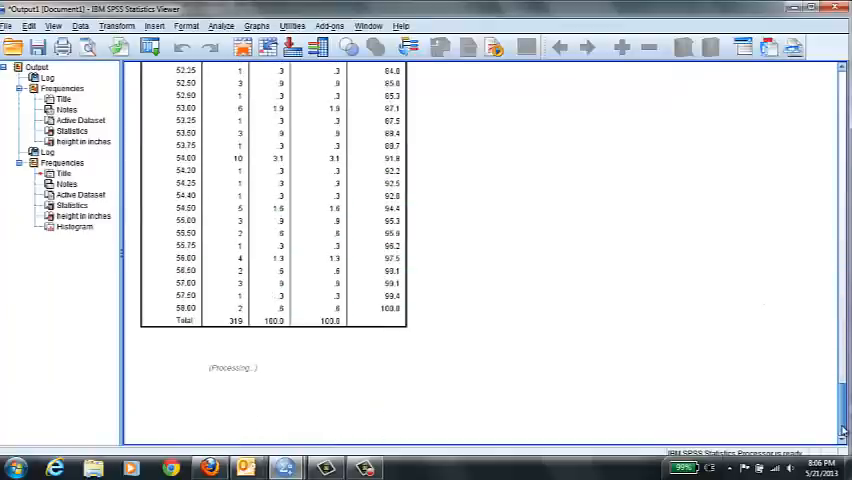
pyautogui.scroll(-3)
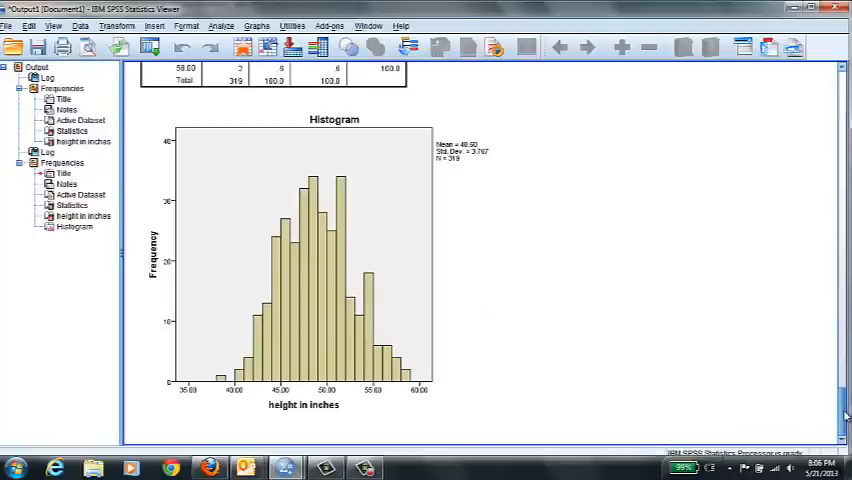
pyautogui.click(293, 412)
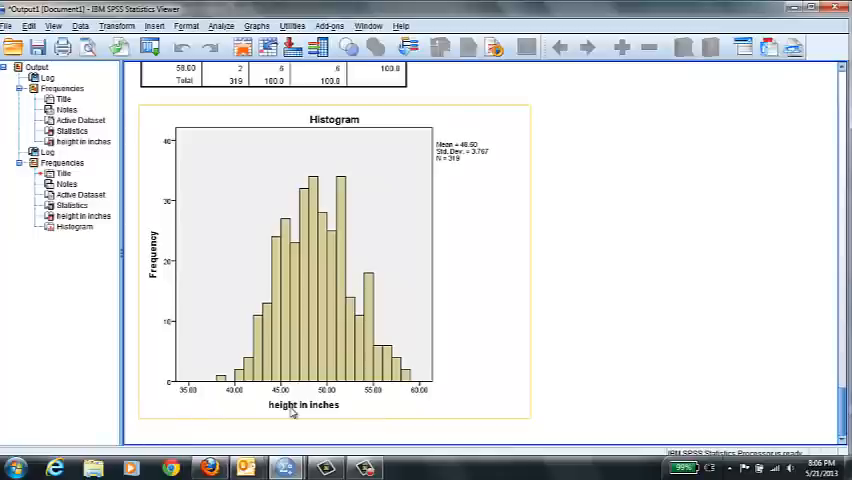
pyautogui.moveTo(155, 355)
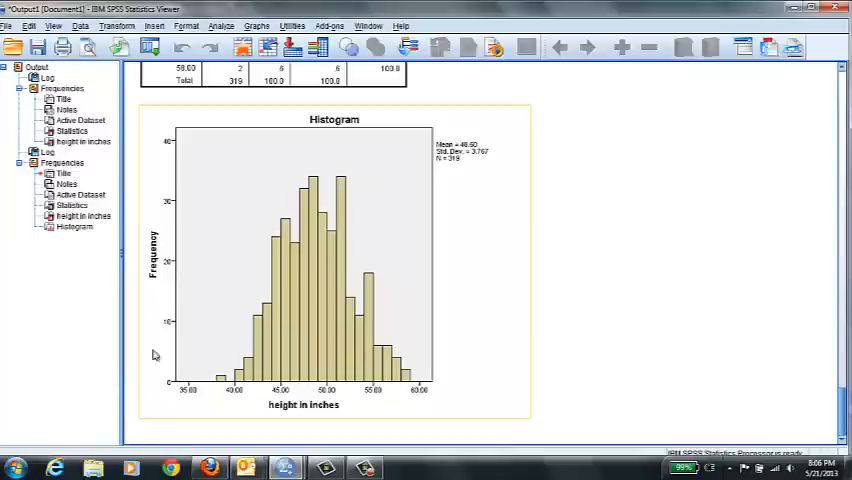
pyautogui.moveTo(278, 258)
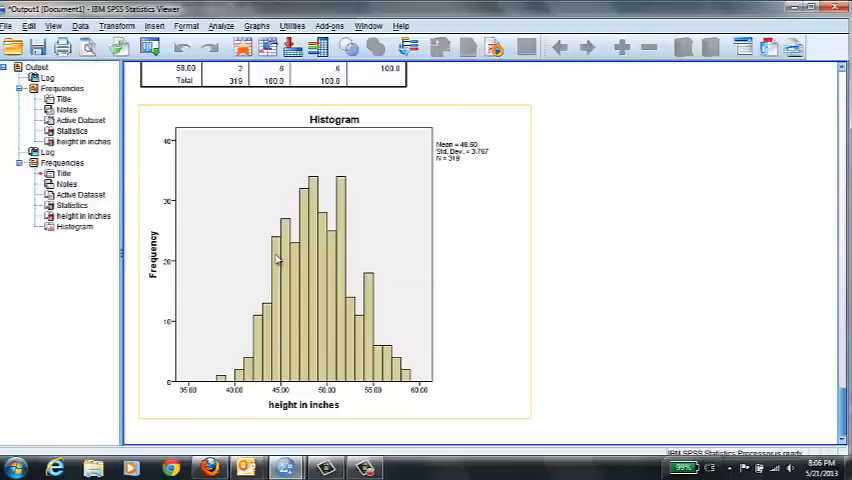
pyautogui.moveTo(303, 243)
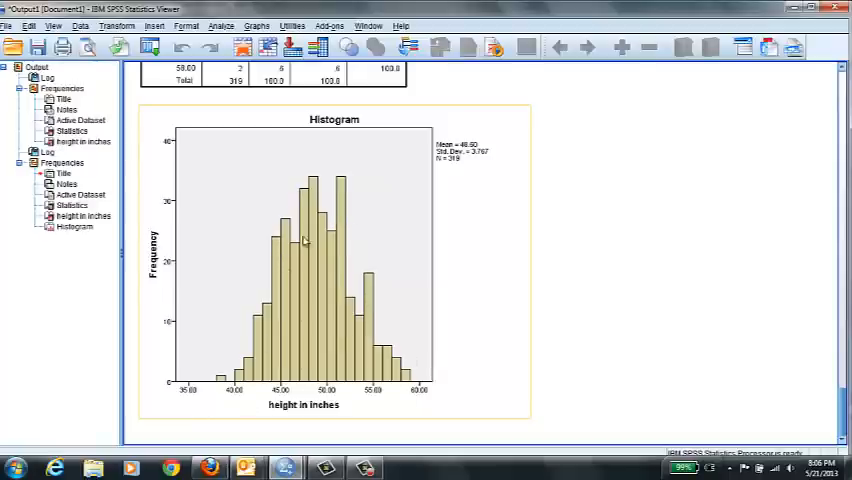
pyautogui.moveTo(243, 403)
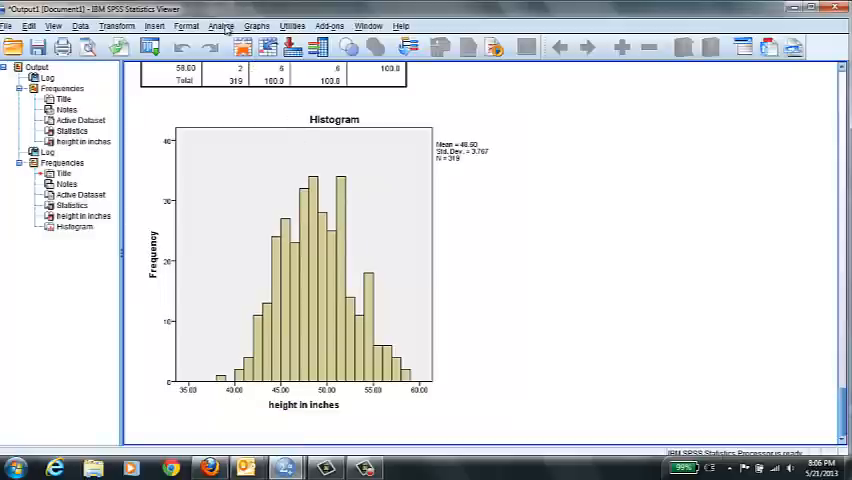
# Step: Dismiss the Descriptives setup unused and reopen Frequencies, still listing height in inches
pyautogui.click(221, 25)
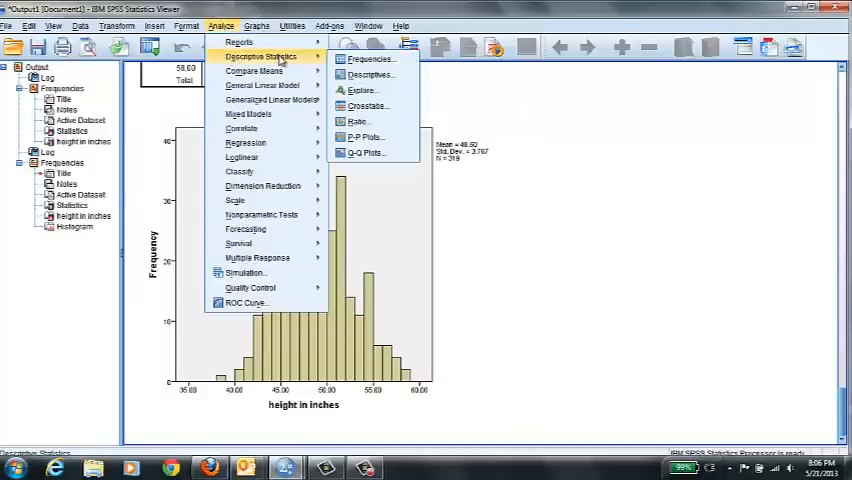
pyautogui.moveTo(370, 74)
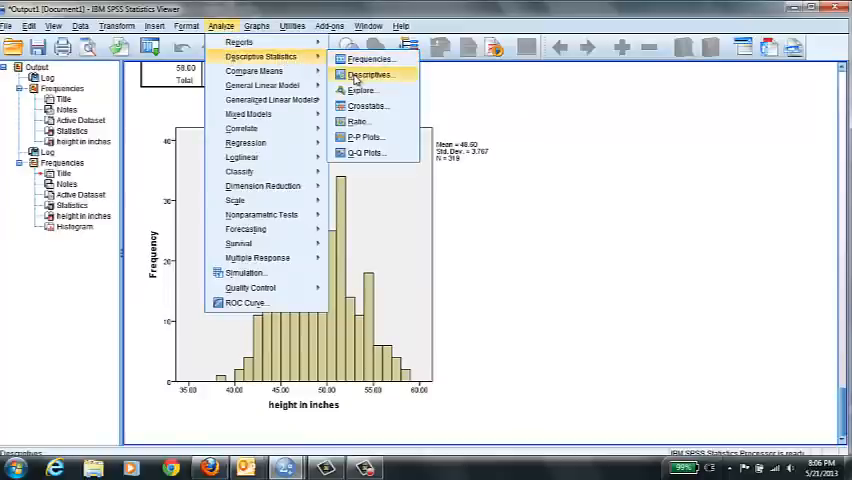
pyautogui.click(368, 74)
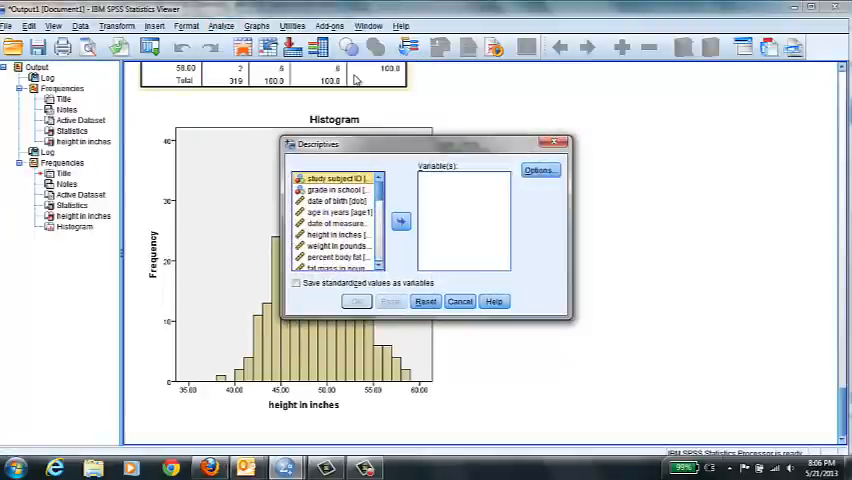
pyautogui.moveTo(552, 135)
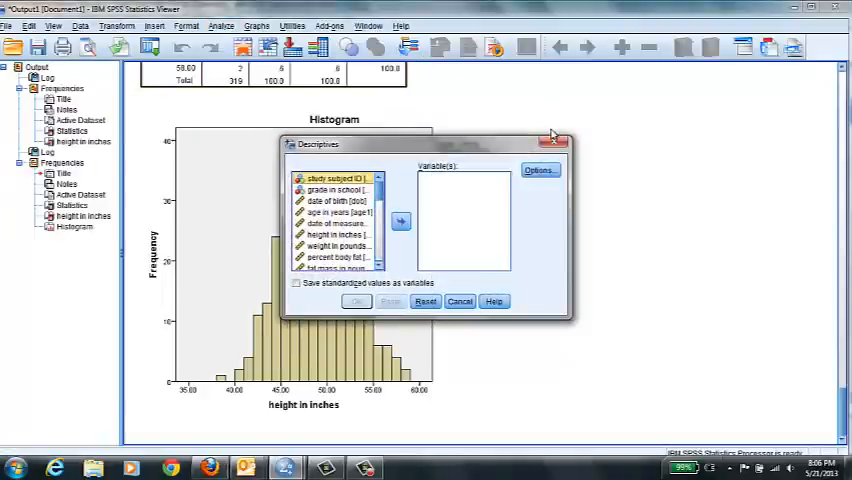
pyautogui.click(553, 140)
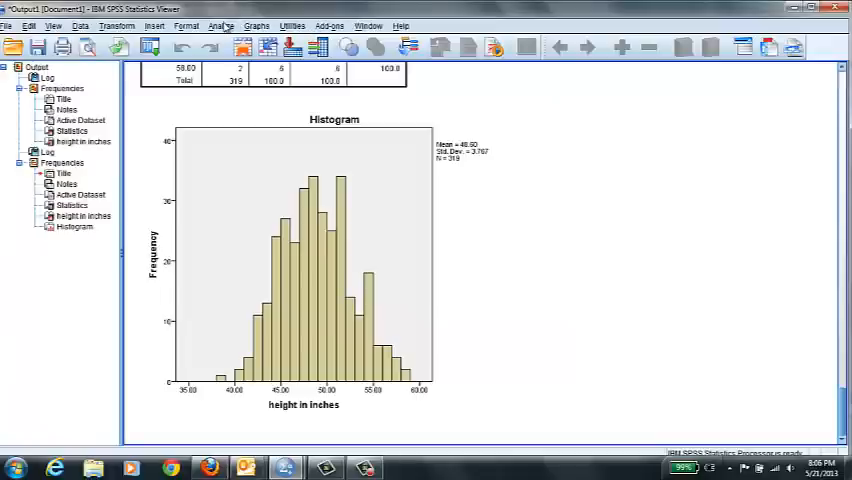
pyautogui.click(222, 25)
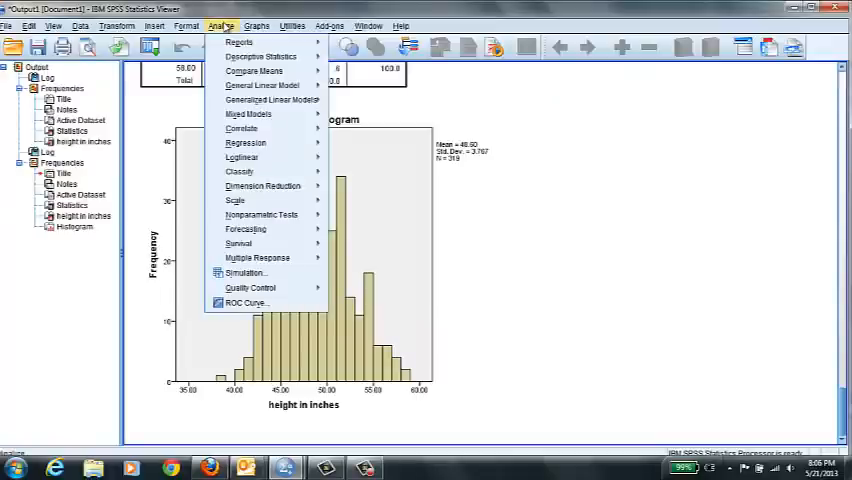
pyautogui.moveTo(260, 56)
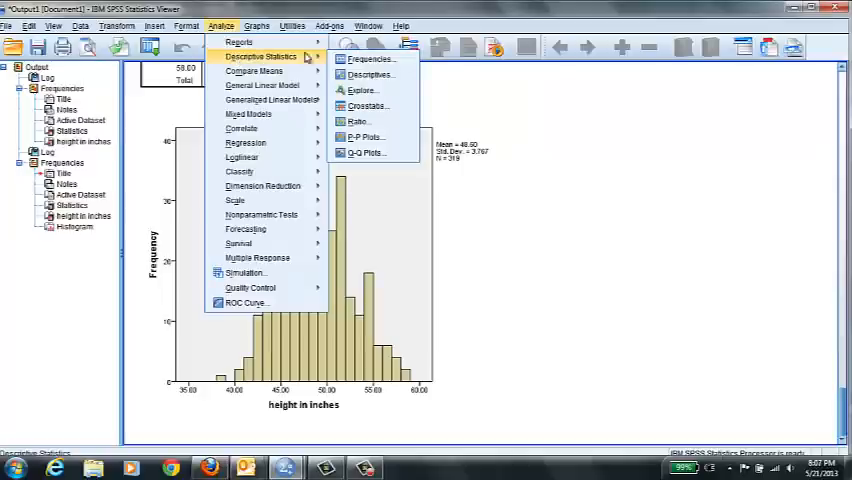
pyautogui.click(369, 59)
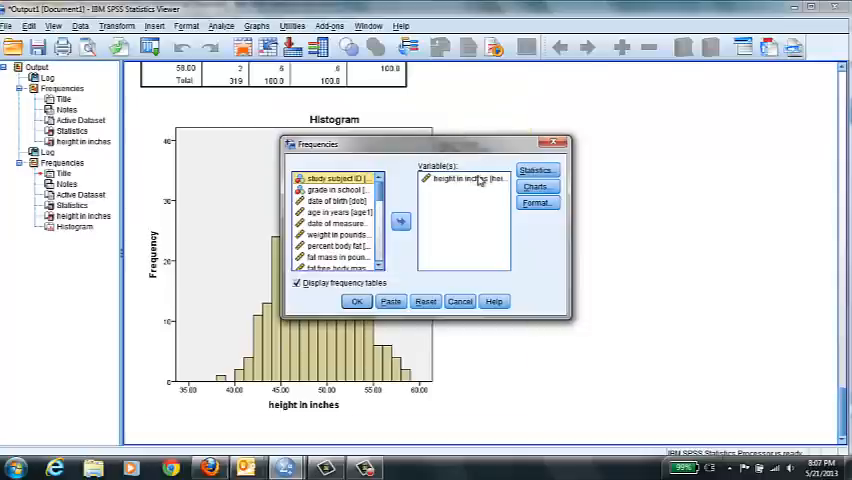
# Step: Replace height in inches with grade in school and review the statistics options
pyautogui.click(400, 221)
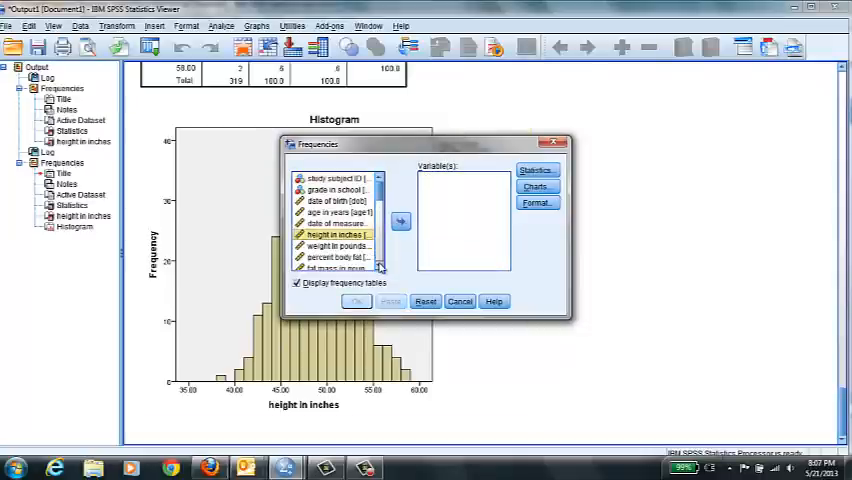
pyautogui.click(335, 189)
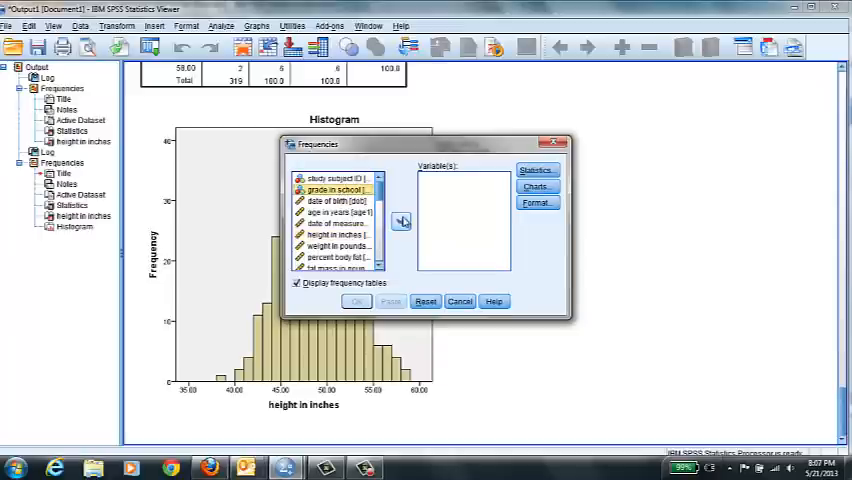
pyautogui.click(400, 220)
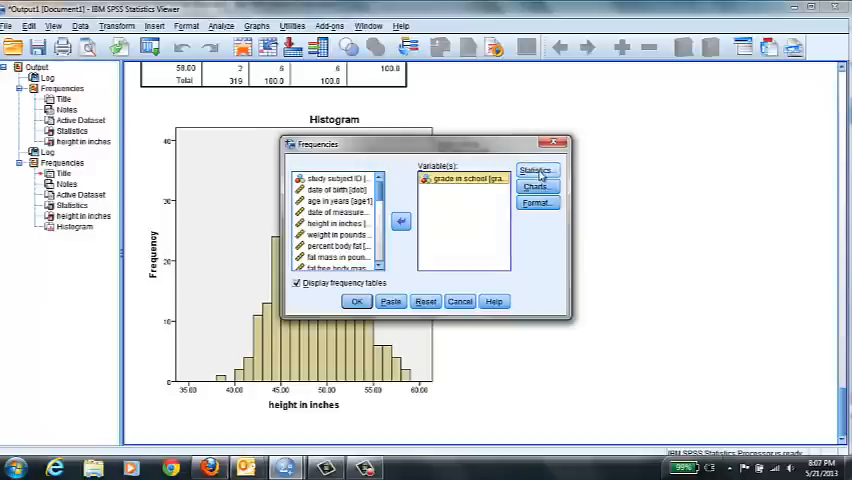
pyautogui.click(536, 170)
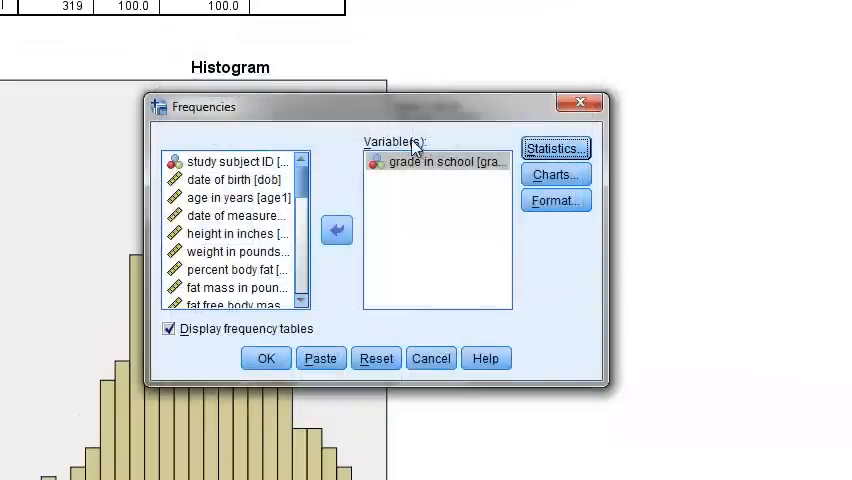
# Step: Request a pie chart with percentage slices for grade in school
pyautogui.click(555, 174)
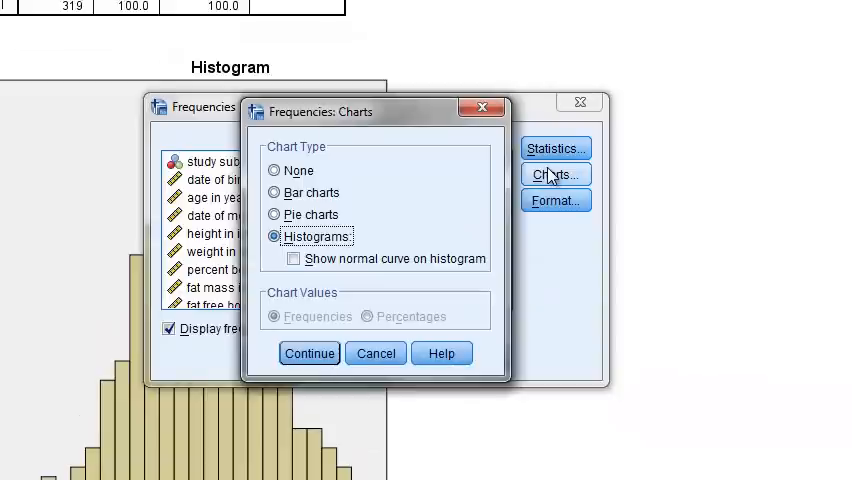
pyautogui.moveTo(285, 228)
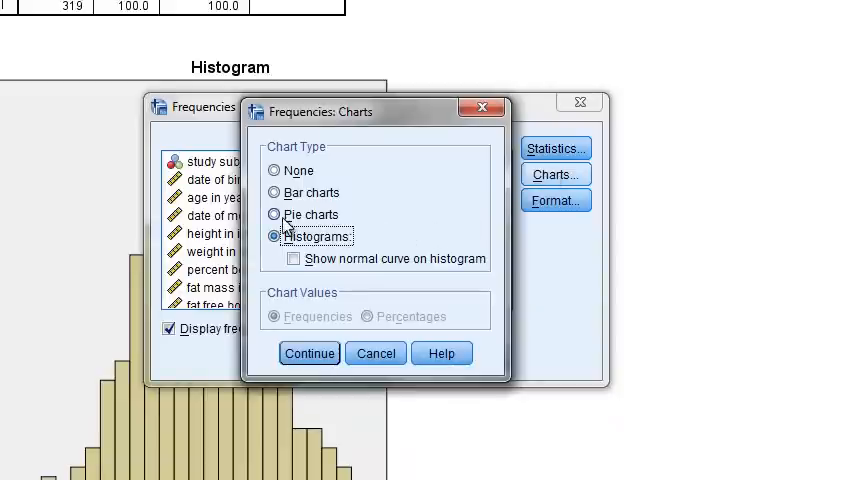
pyautogui.click(273, 214)
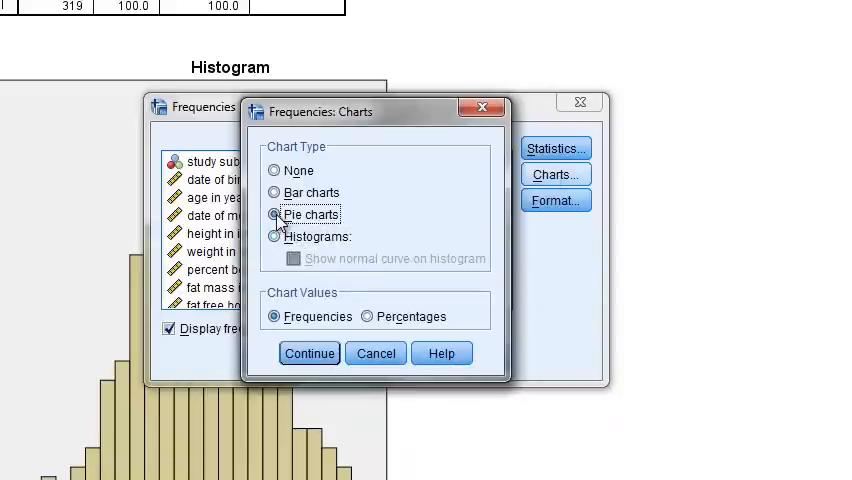
pyautogui.click(367, 316)
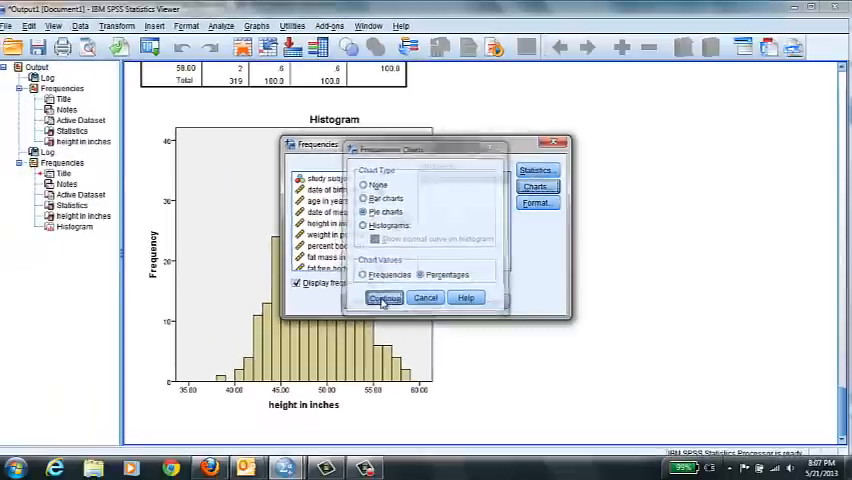
pyautogui.click(383, 298)
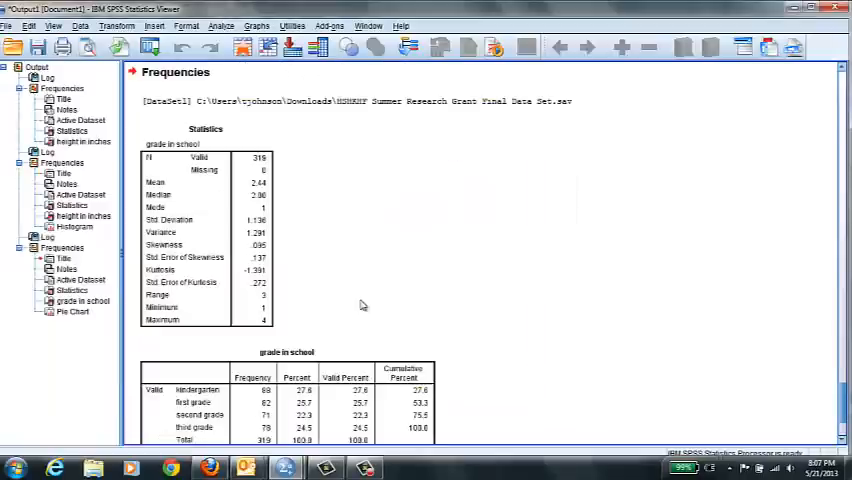
pyautogui.moveTo(791, 231)
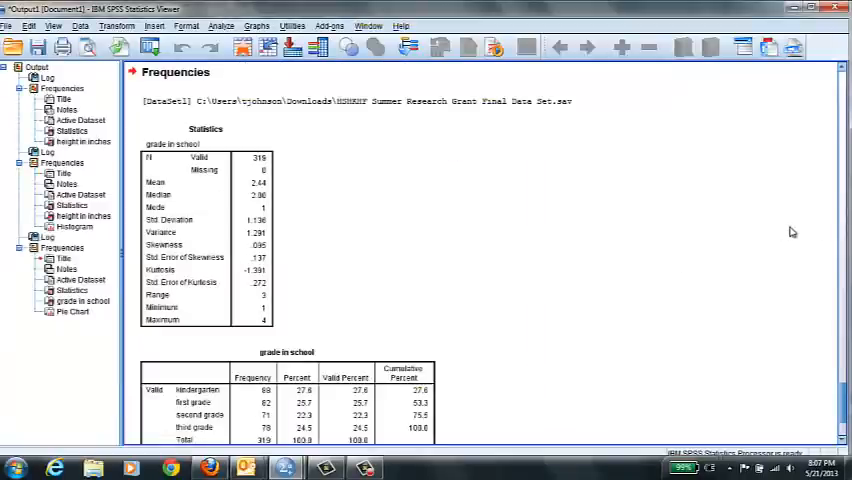
pyautogui.scroll(-3)
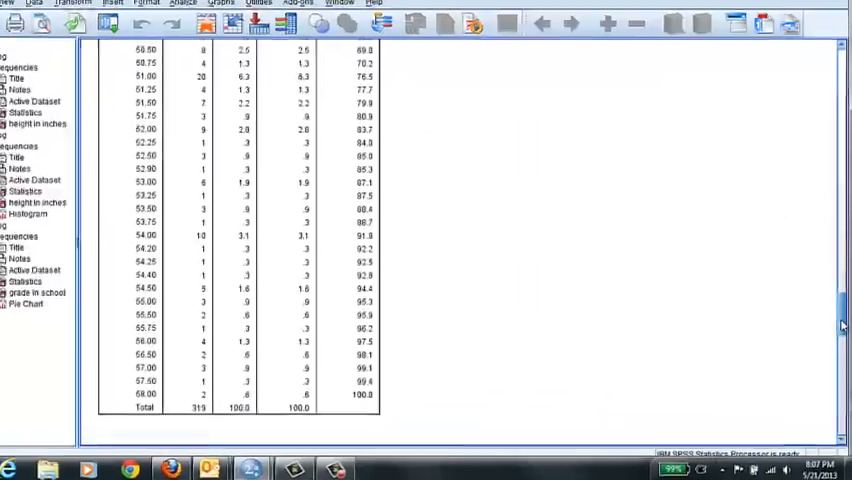
pyautogui.scroll(-3)
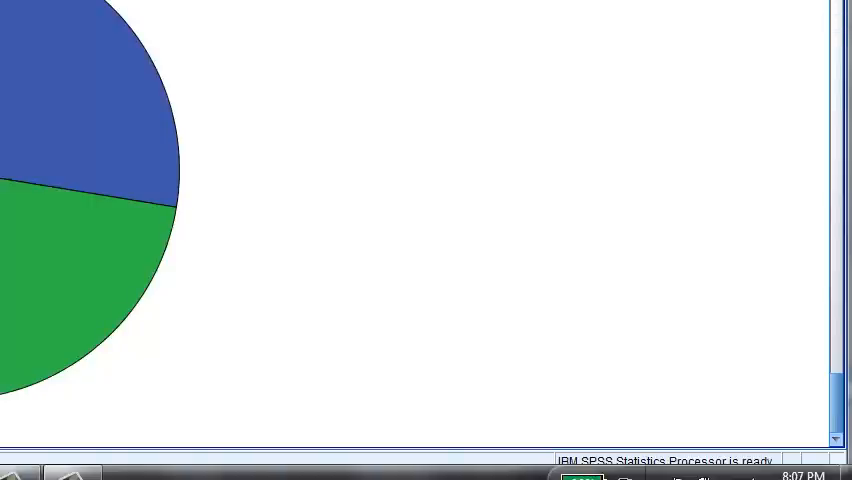
pyautogui.scroll(3)
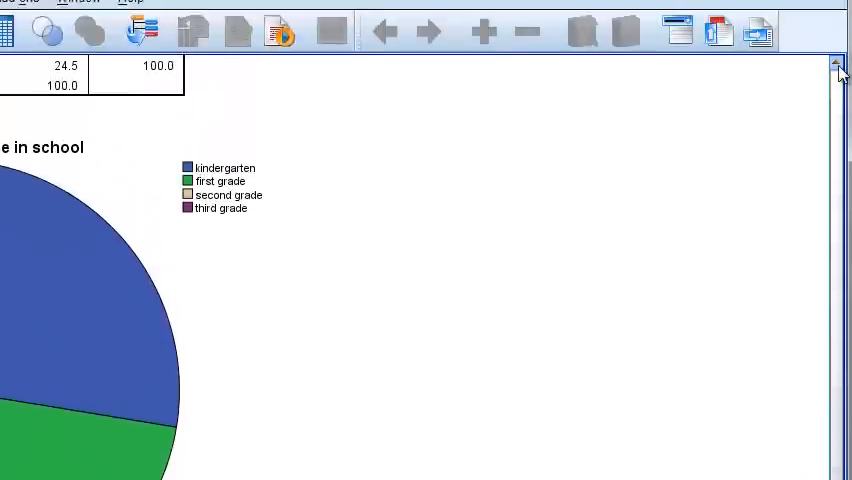
pyautogui.scroll(3)
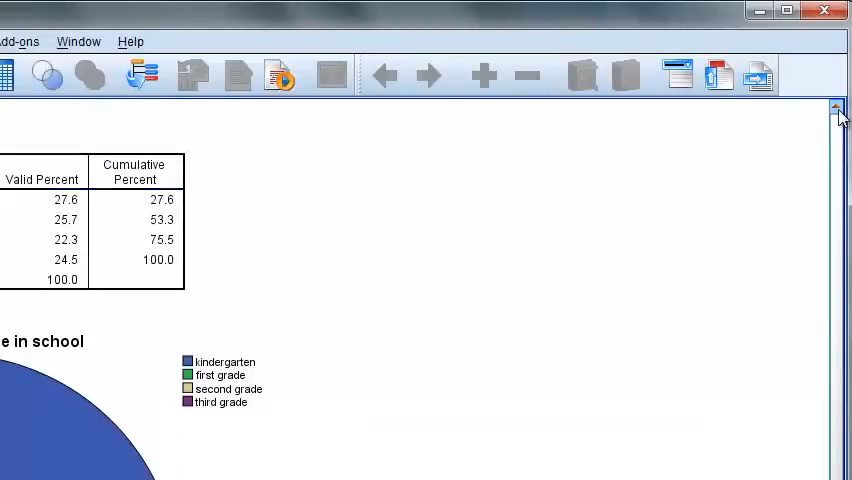